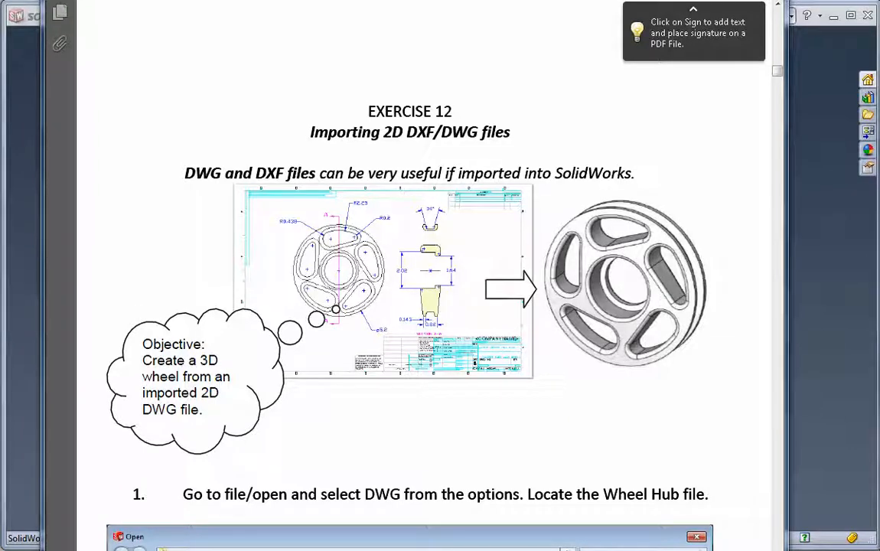
mouse_move(855, 317)
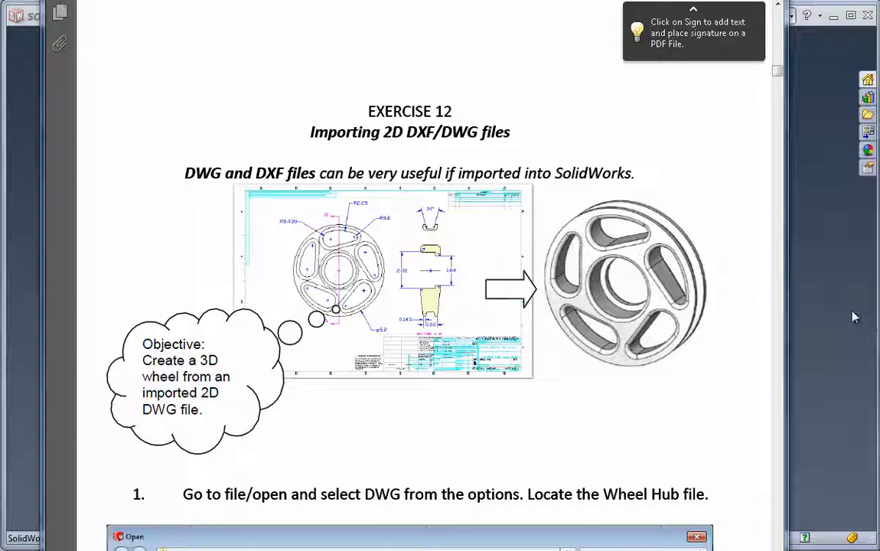
mouse_move(836, 290)
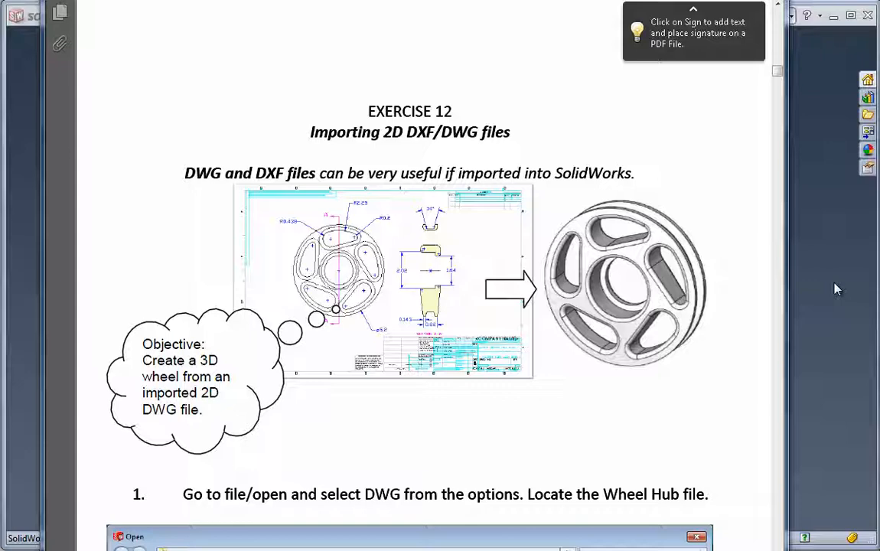
mouse_move(807, 299)
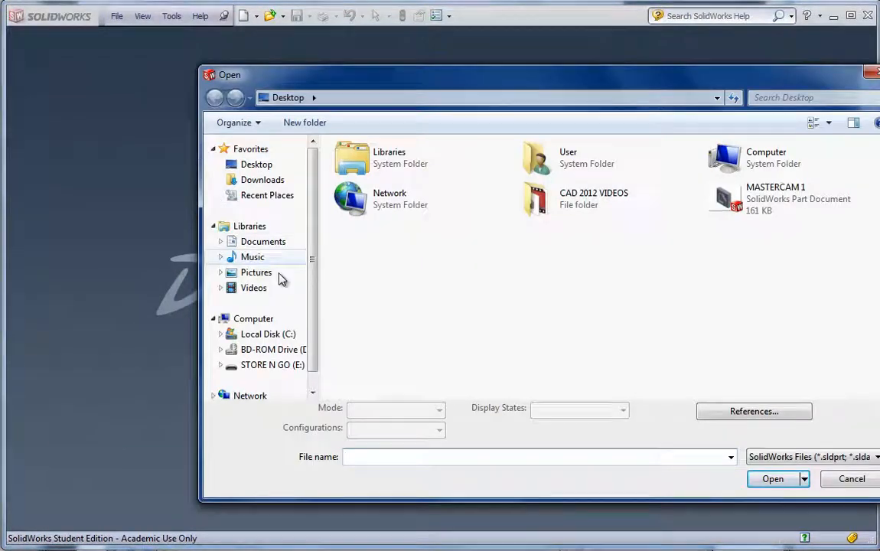
mouse_move(272, 365)
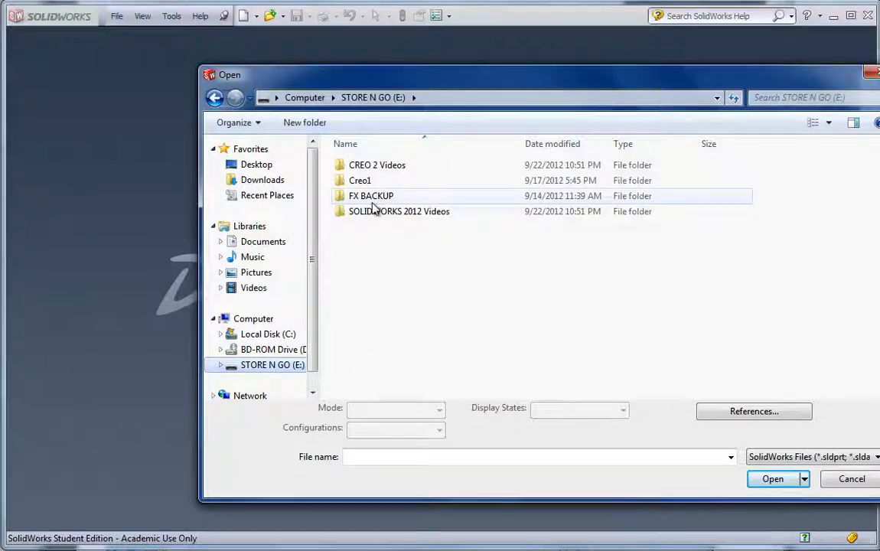
Browse to Sample Files > Exercise 12 and open the Exercise 12 DWG file
double_click(371, 195)
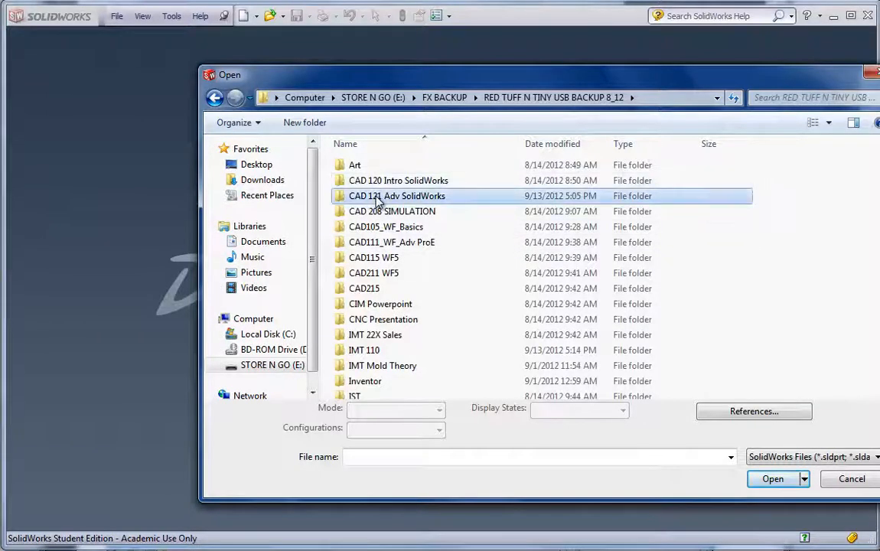
double_click(398, 196)
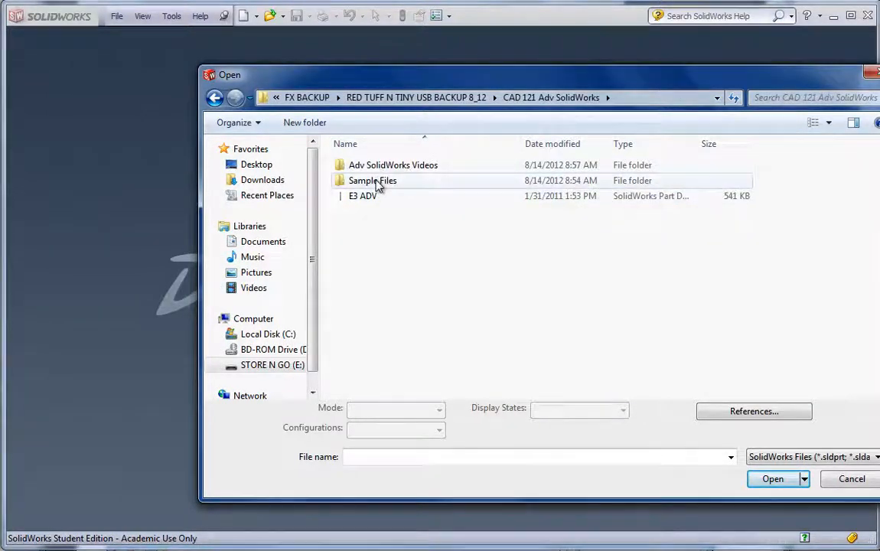
double_click(373, 179)
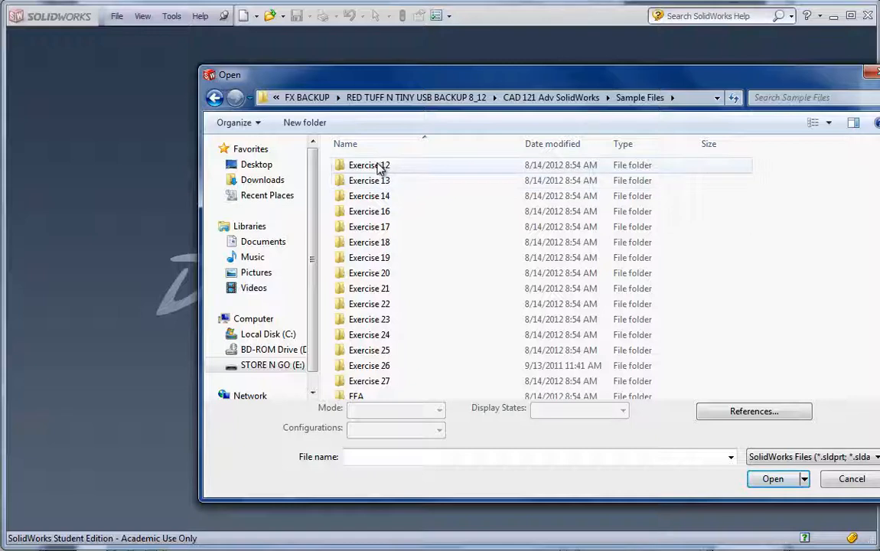
double_click(369, 165)
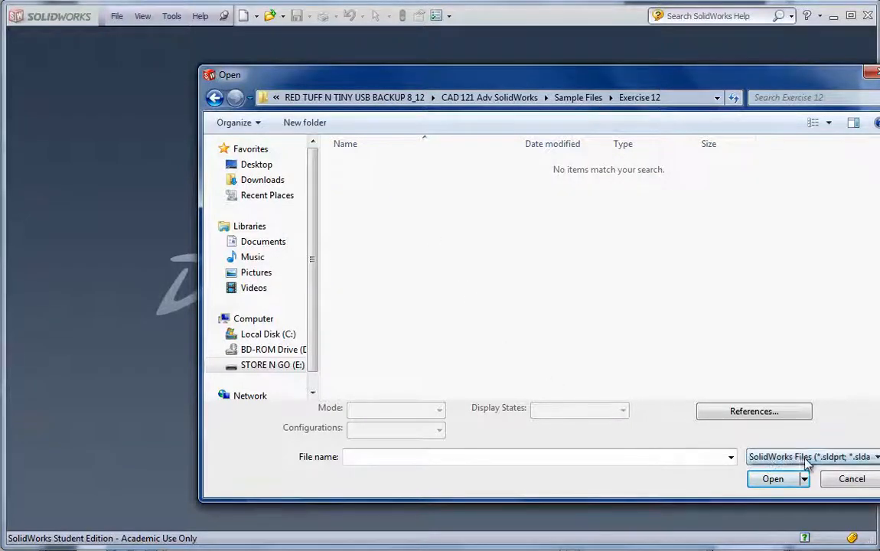
left_click(807, 457)
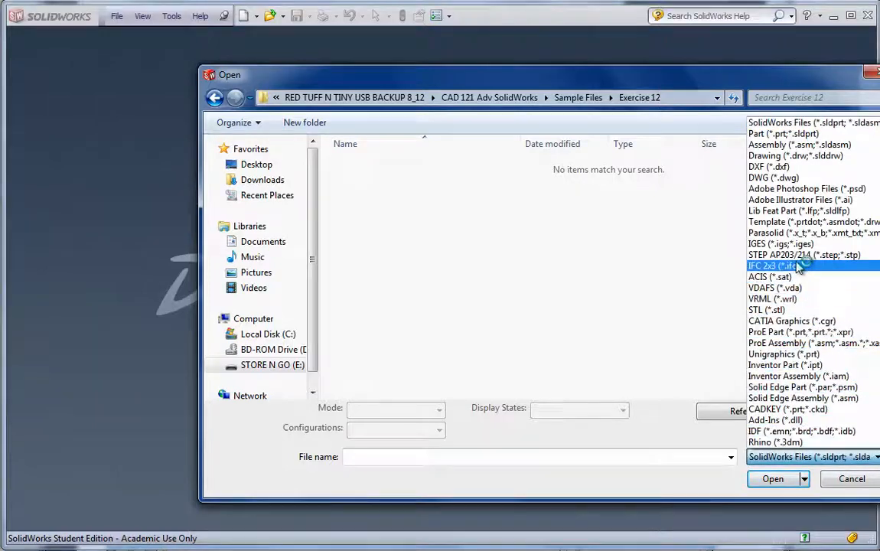
mouse_move(774, 178)
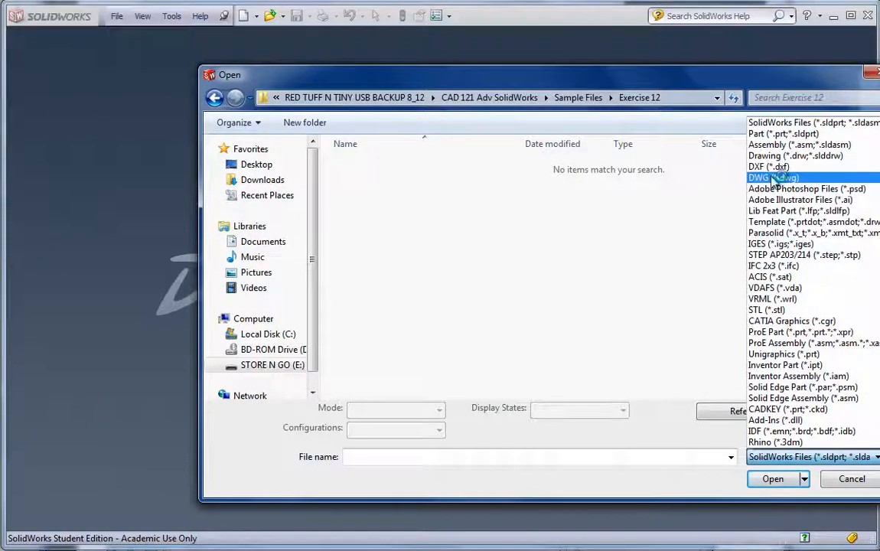
left_click(772, 177)
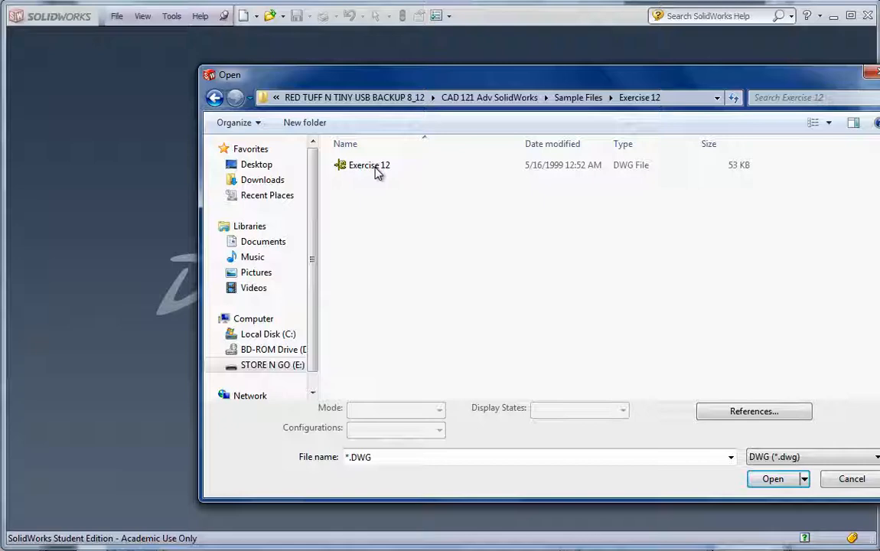
left_click(369, 165)
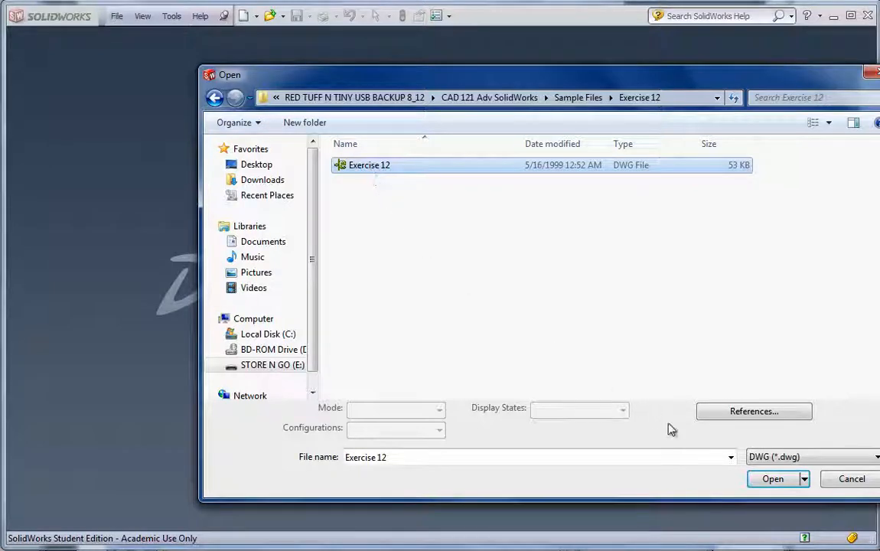
left_click(772, 478)
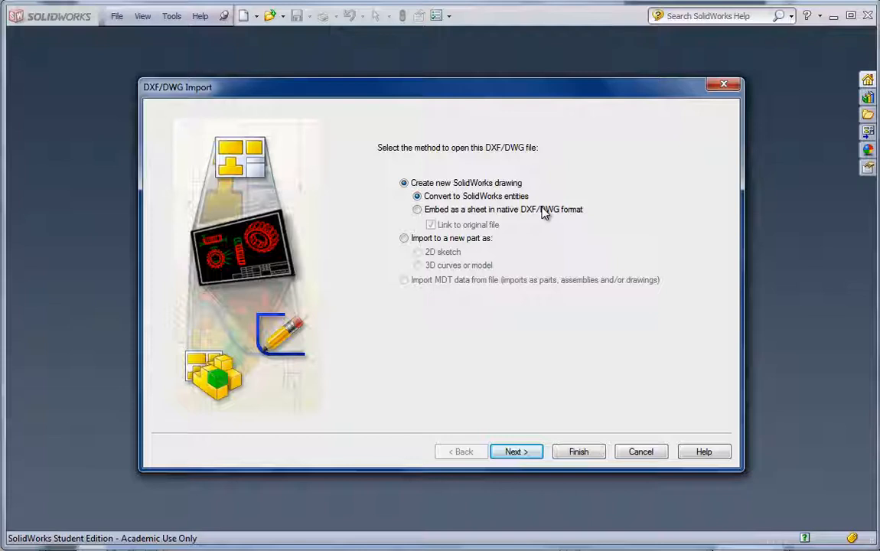
mouse_move(526, 222)
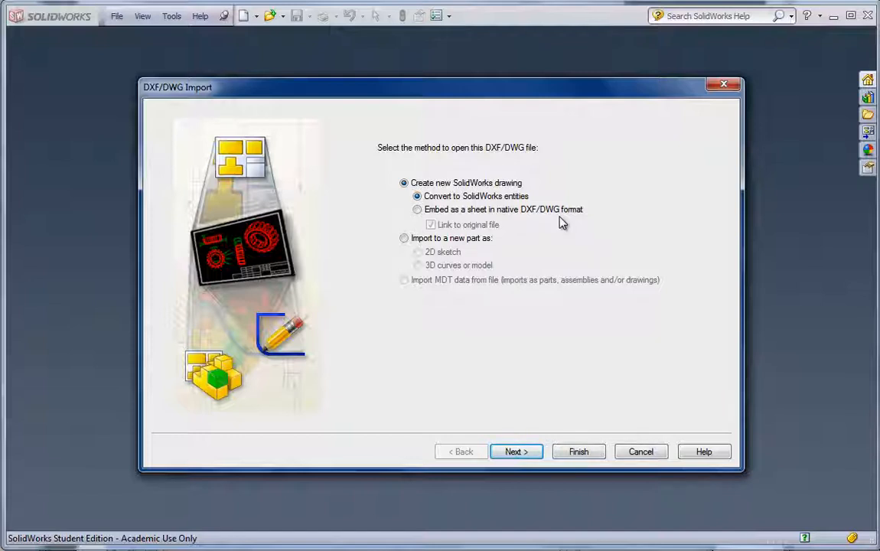
mouse_move(513, 230)
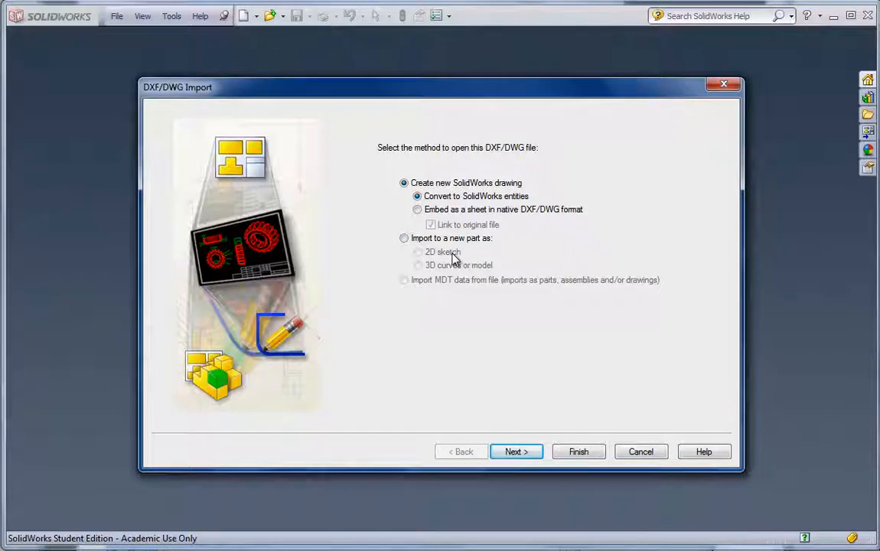
mouse_move(498, 259)
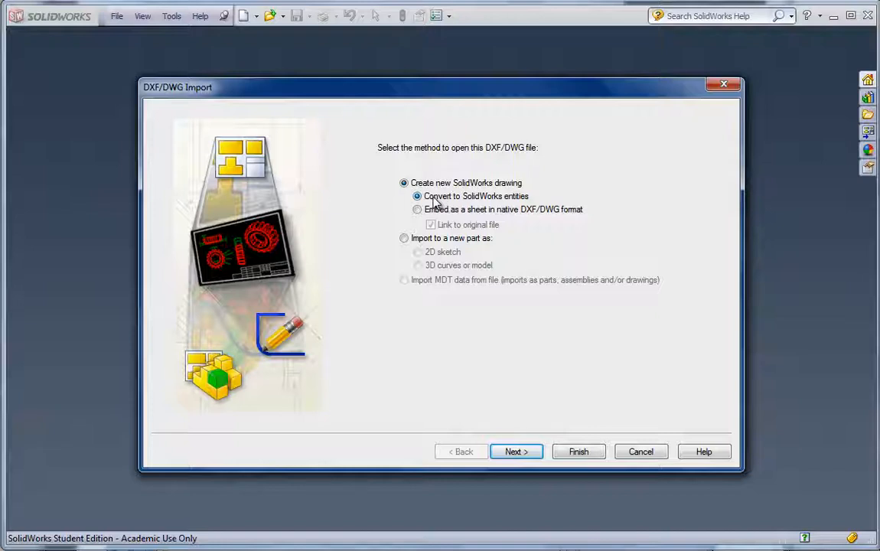
mouse_move(519, 209)
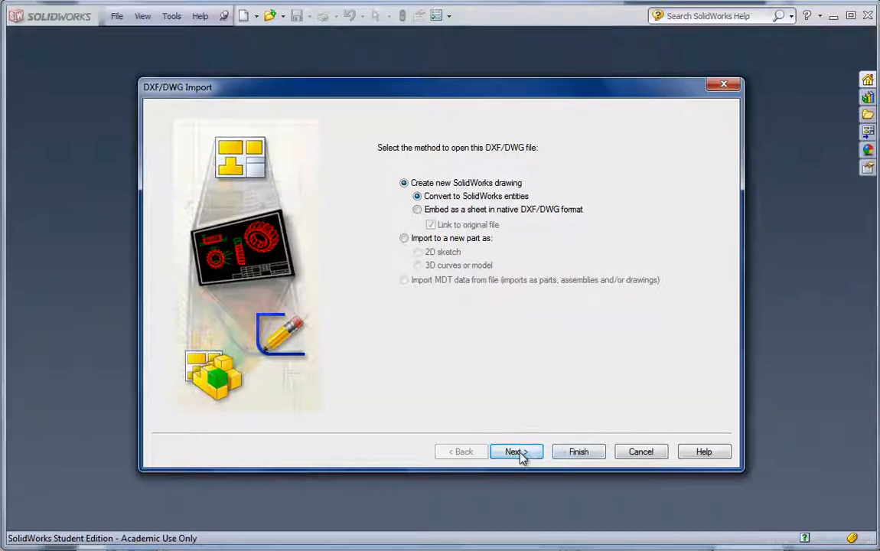
Map the import to only the TEMPLATE, CROSSHATCH and GEOMETRY layers, excluding DIMENSIONS
left_click(516, 452)
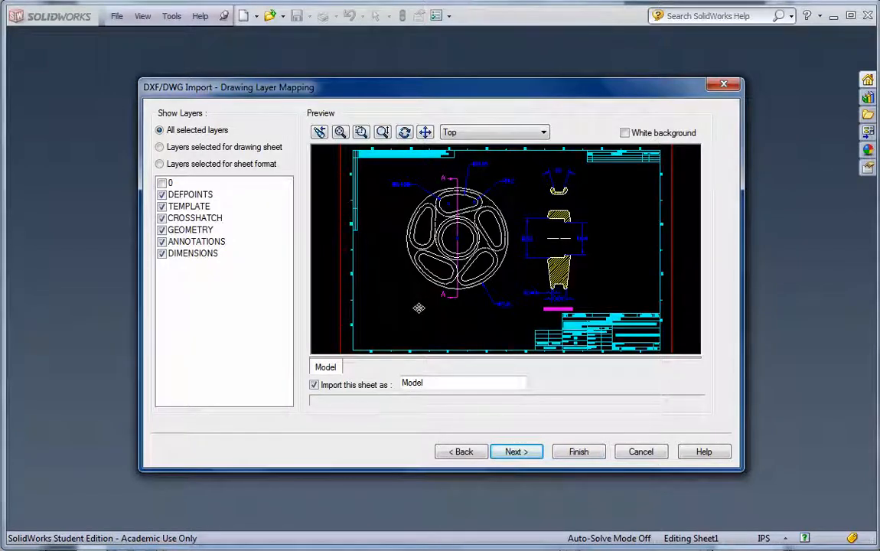
mouse_move(468, 324)
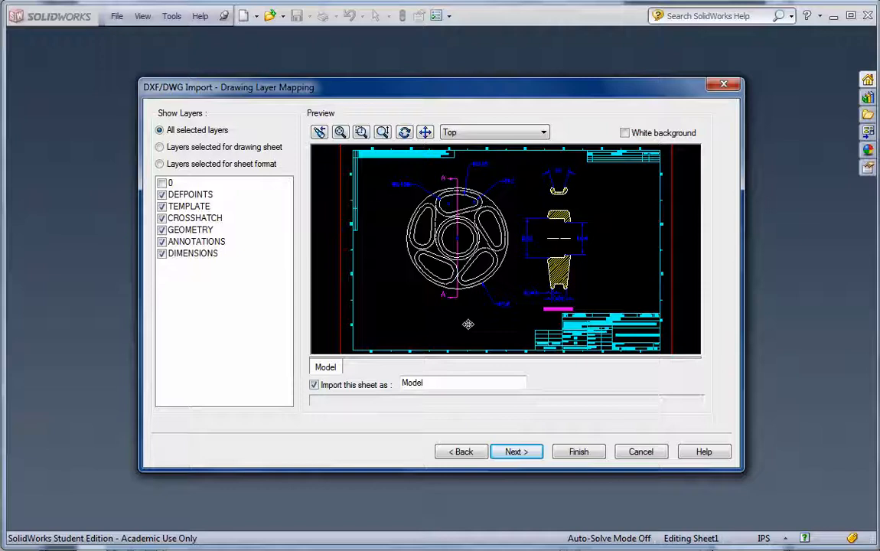
mouse_move(412, 159)
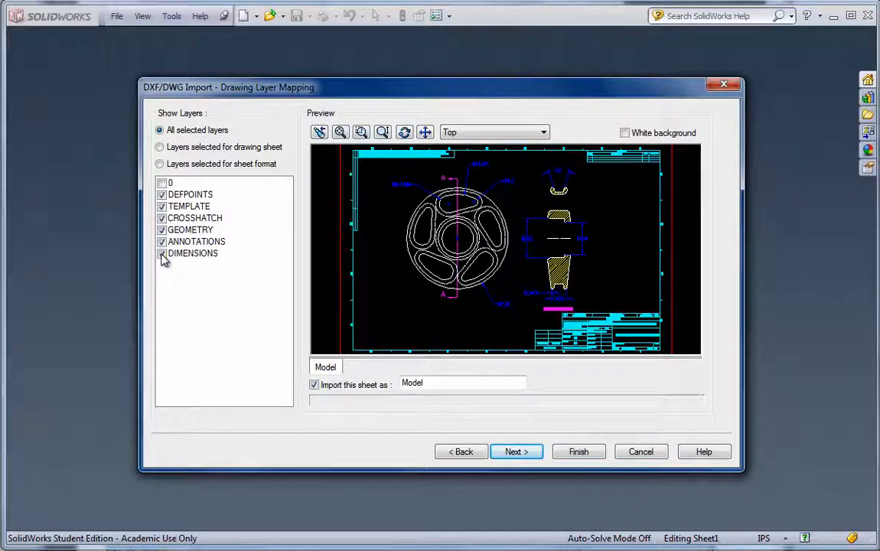
left_click(163, 241)
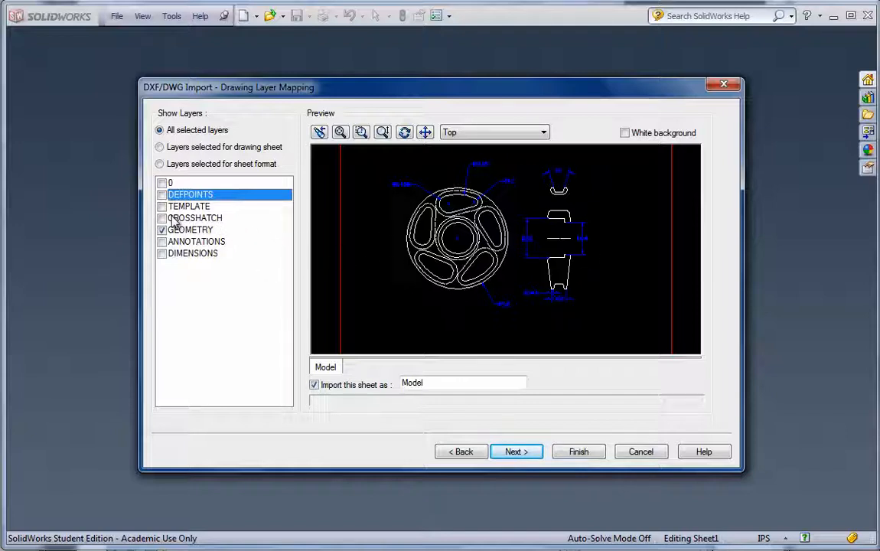
left_click(161, 218)
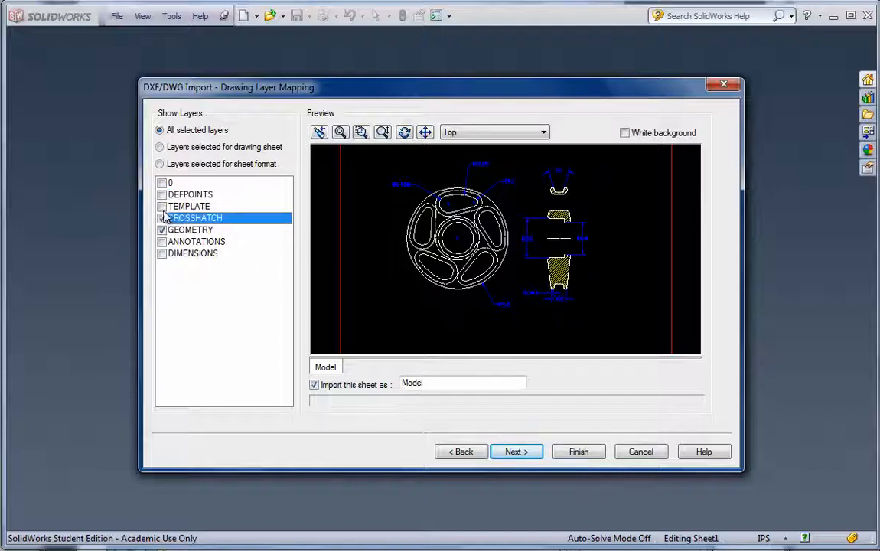
left_click(162, 206)
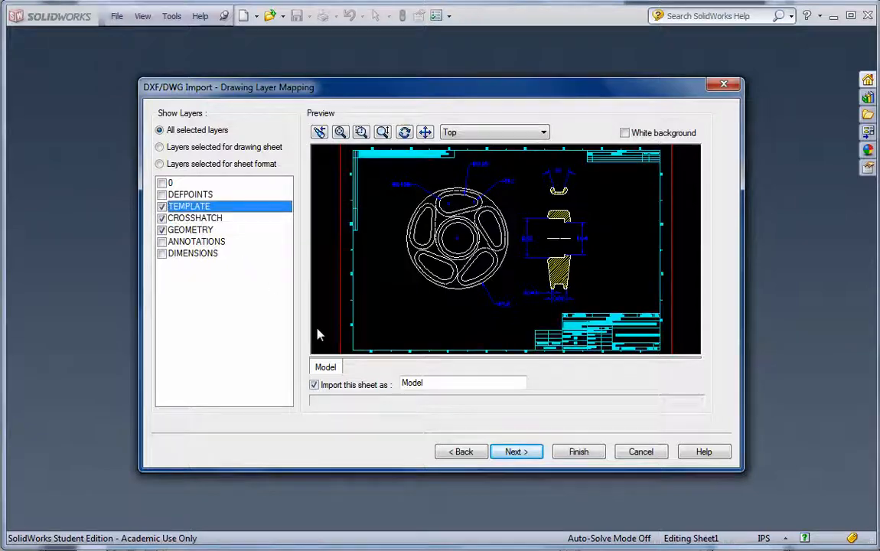
mouse_move(516, 452)
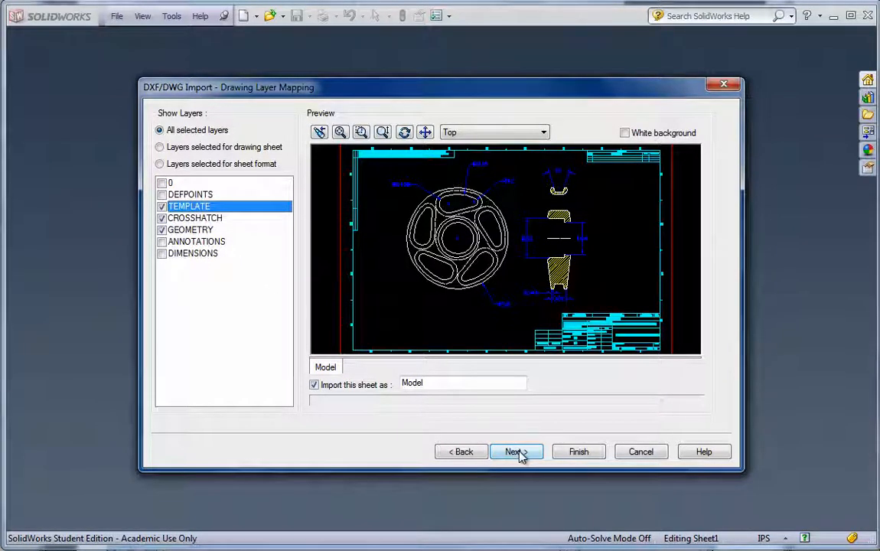
left_click(512, 452)
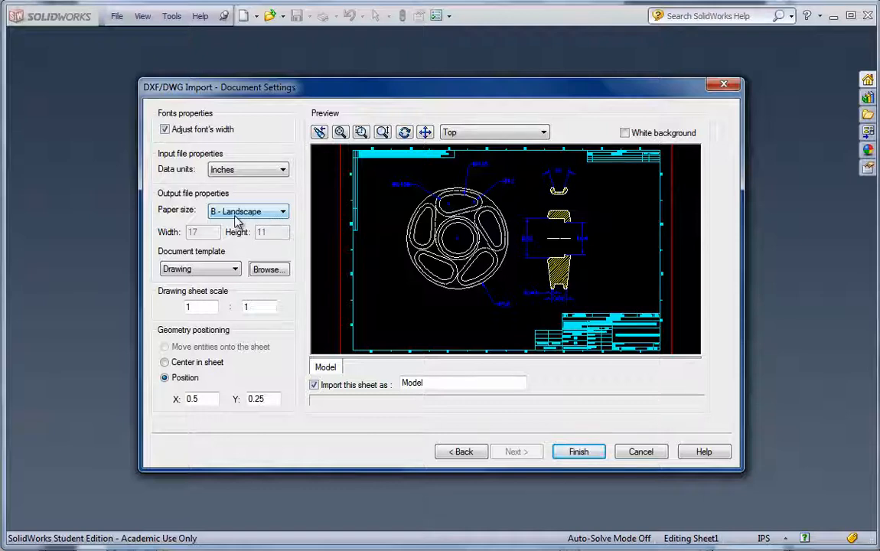
mouse_move(285, 222)
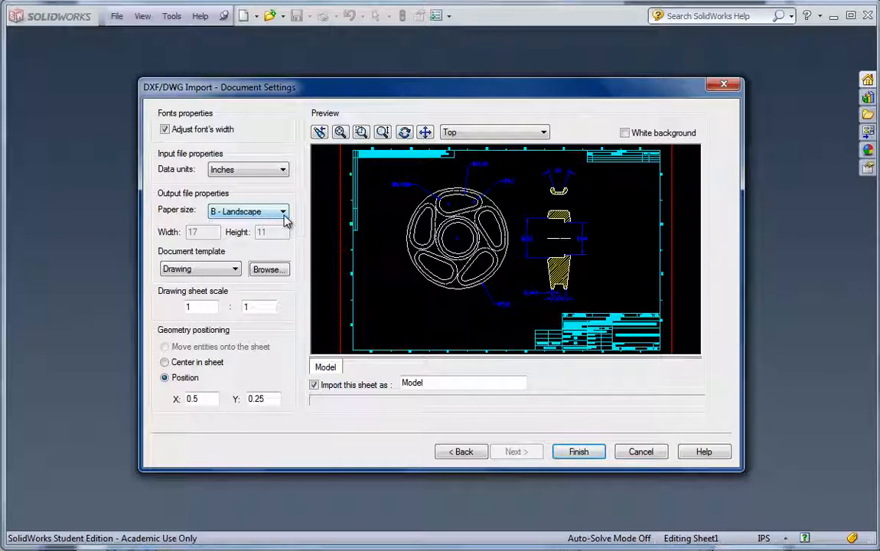
mouse_move(255, 180)
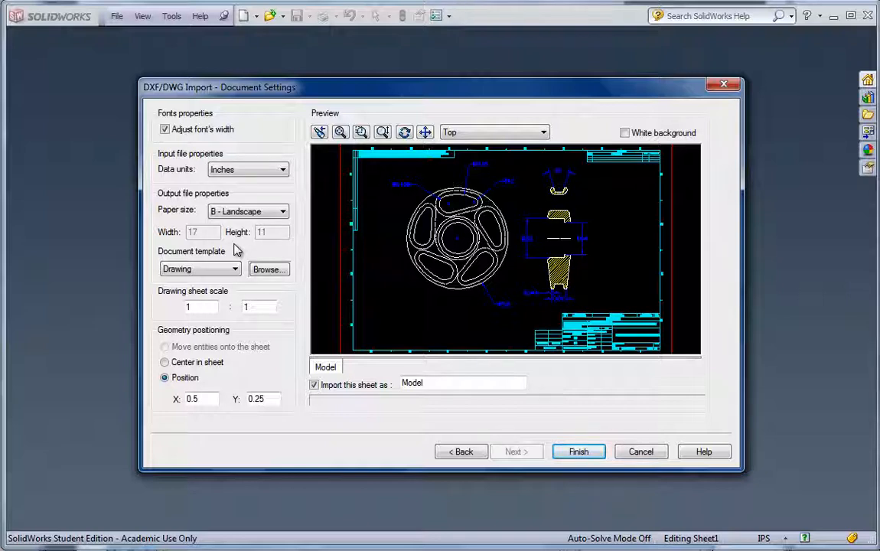
mouse_move(232, 289)
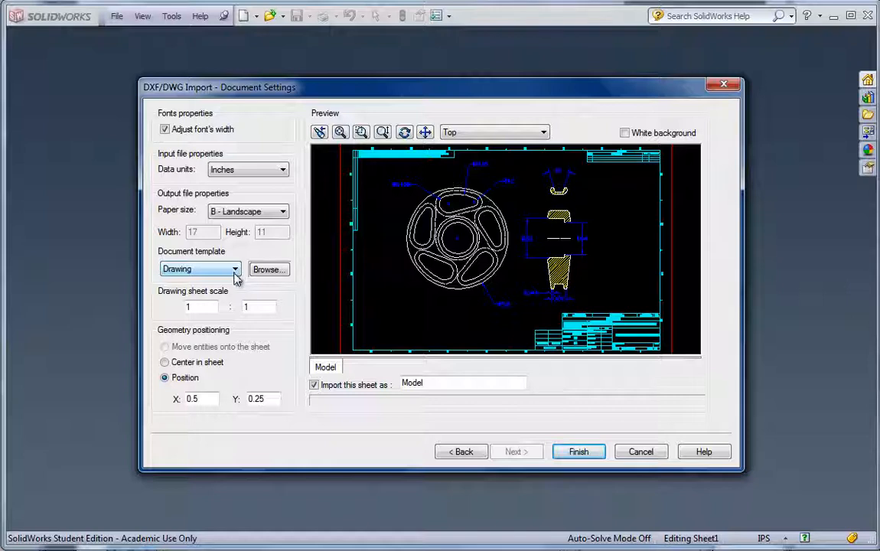
Keep the Drawing template setting and finish importing as a B-Landscape drawing
left_click(202, 306)
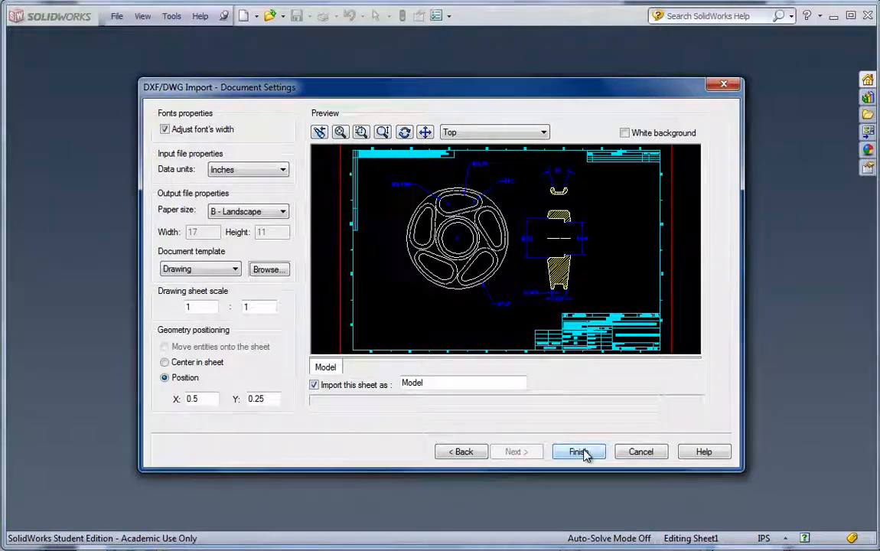
left_click(578, 452)
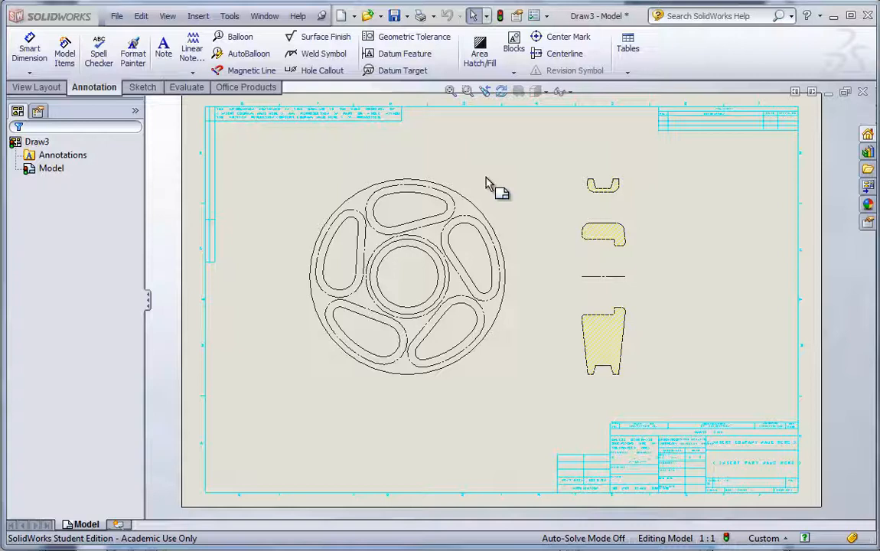
mouse_move(609, 413)
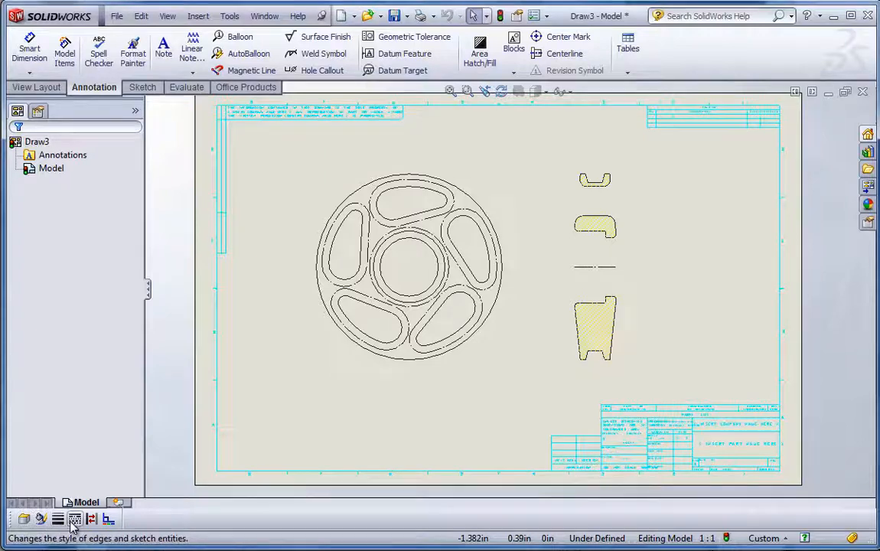
mouse_move(91, 519)
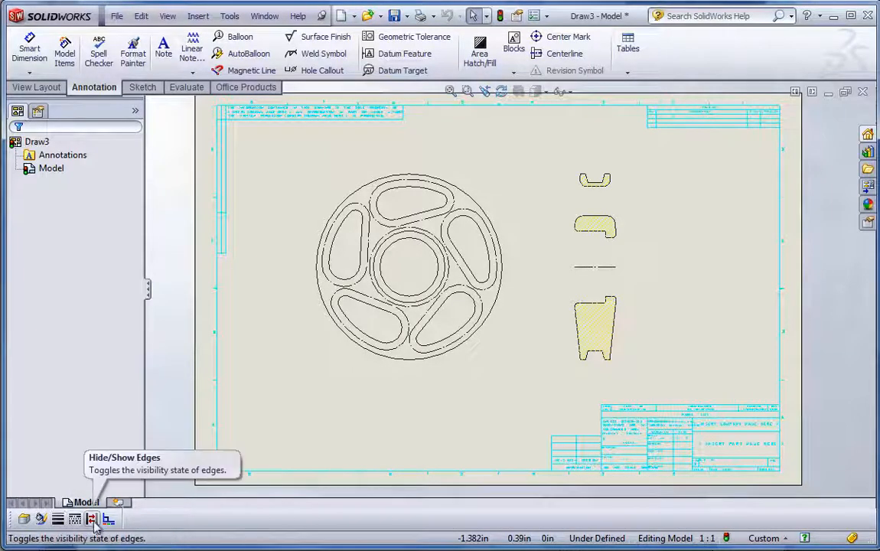
mouse_move(26, 519)
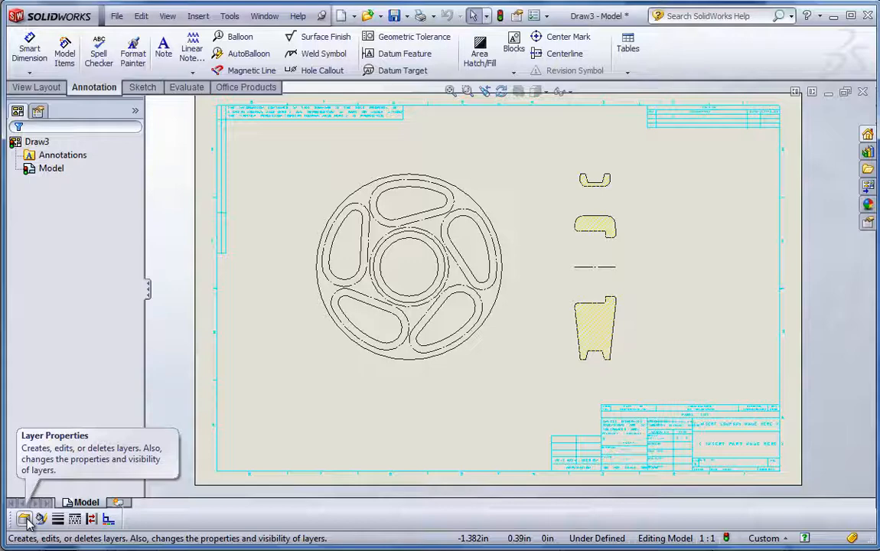
Turn off the TEMPLATE layer so the border and title block disappear
left_click(25, 519)
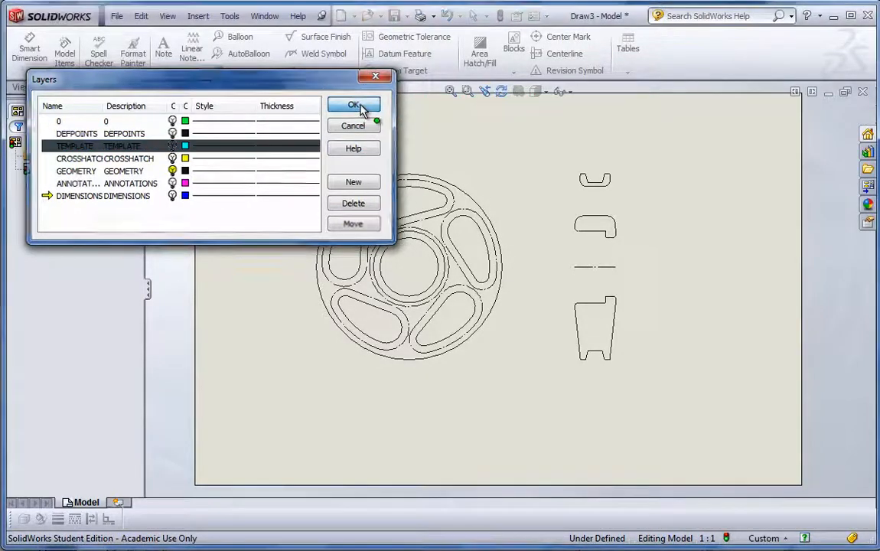
left_click(353, 105)
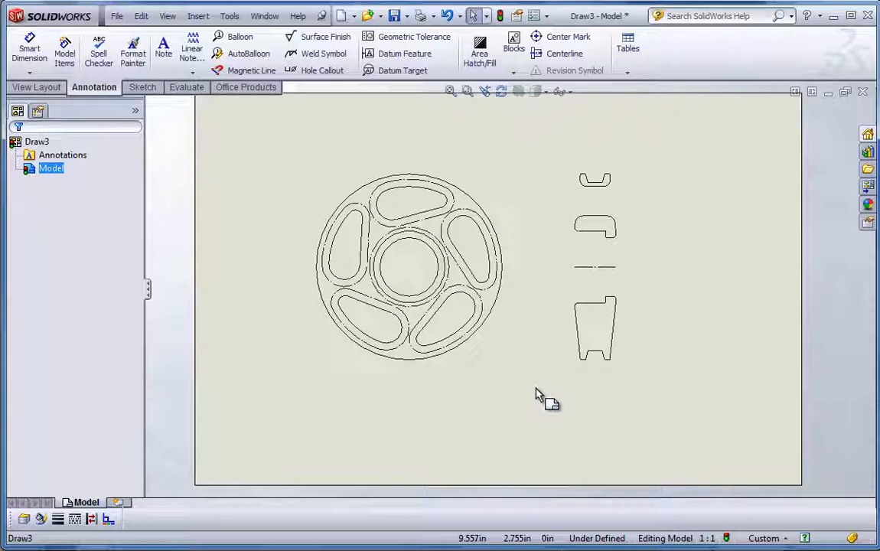
mouse_move(531, 392)
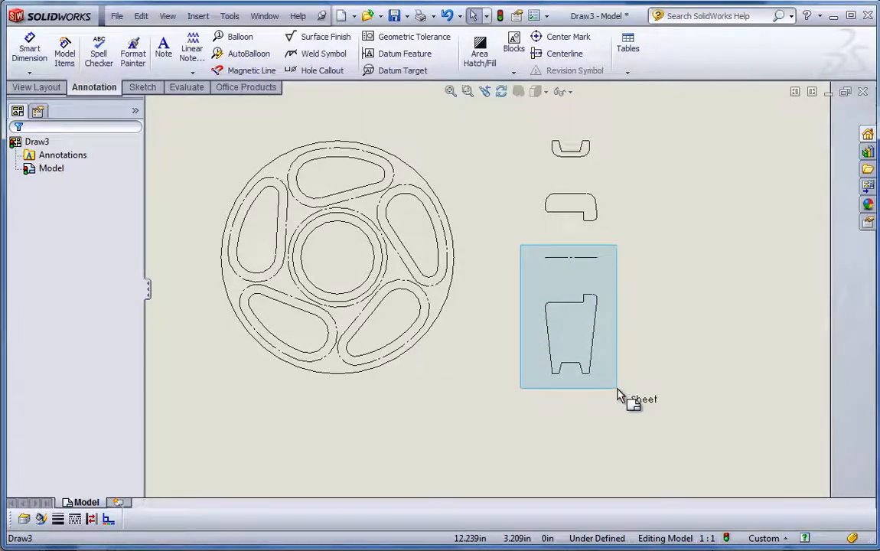
Box-select the hub section profile with its centreline and copy them
left_click(570, 256)
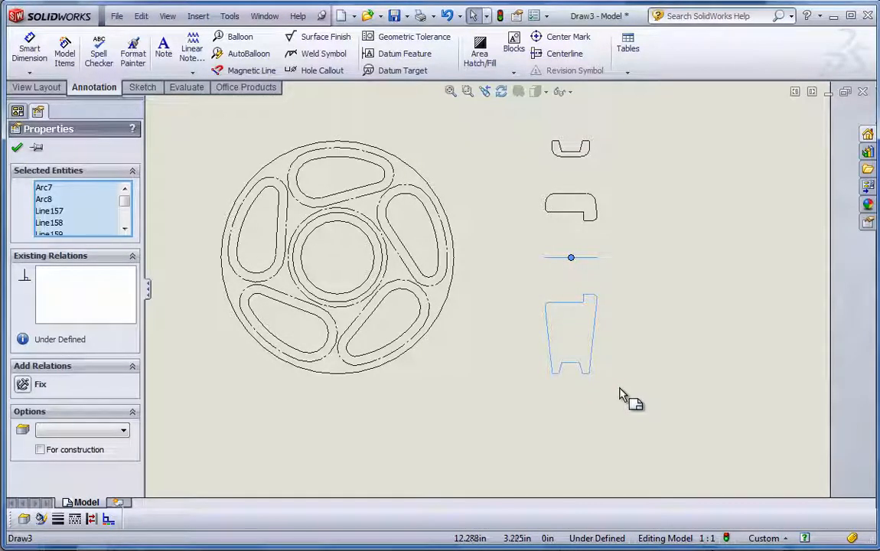
left_click(141, 16)
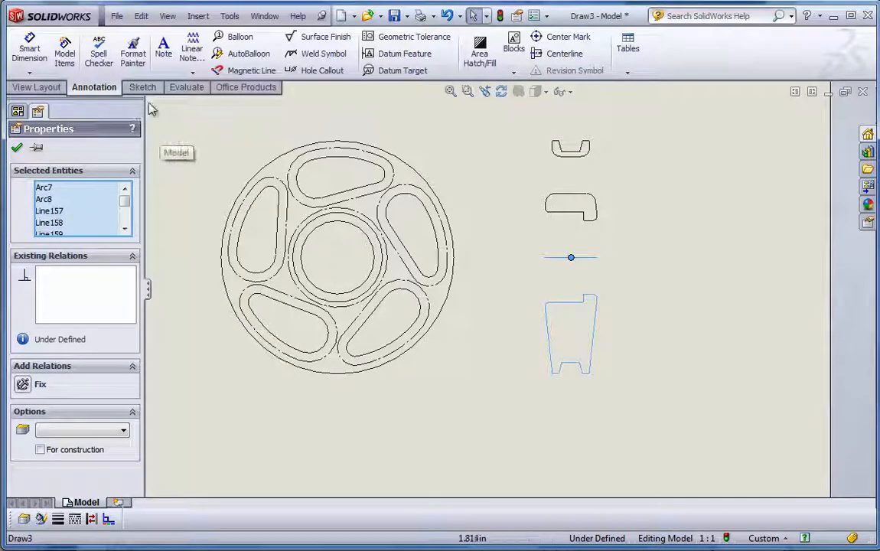
left_click(116, 15)
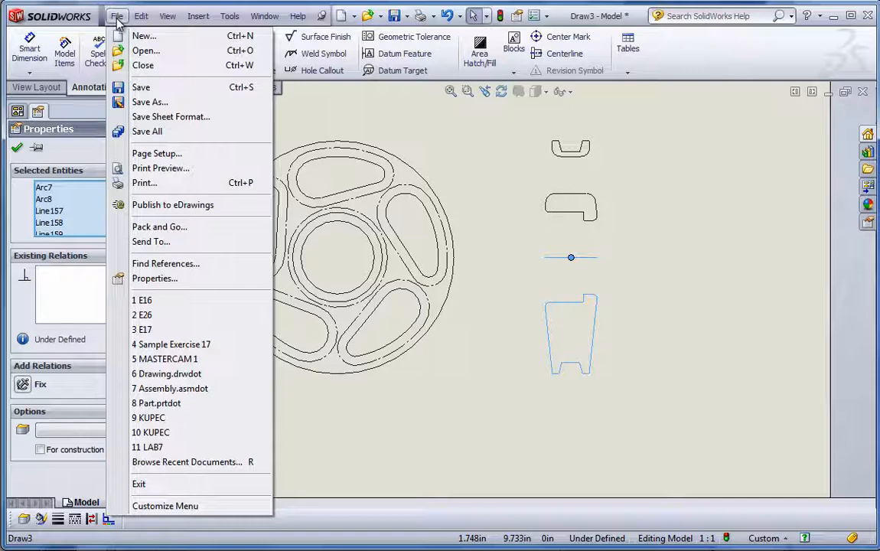
Create a new part and paste the copied hub profile onto the Right Plane
left_click(144, 36)
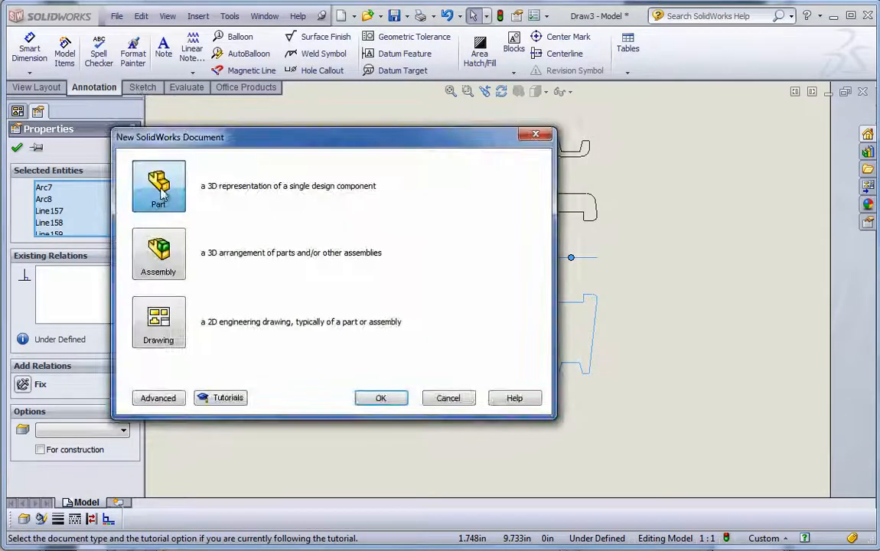
left_click(380, 398)
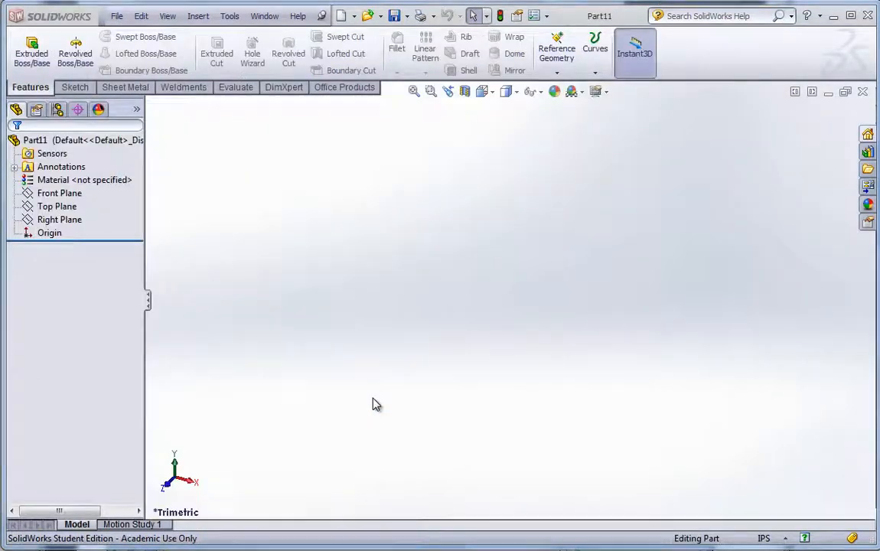
left_click(59, 192)
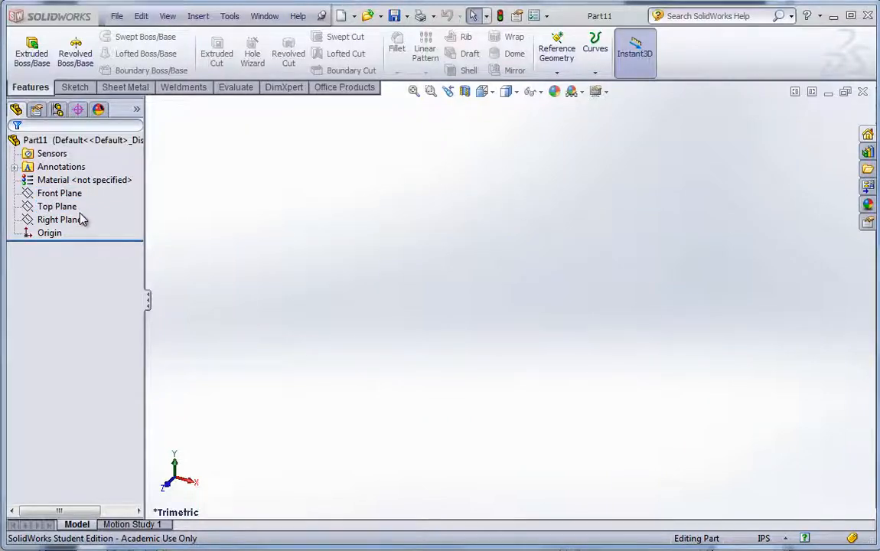
left_click(59, 192)
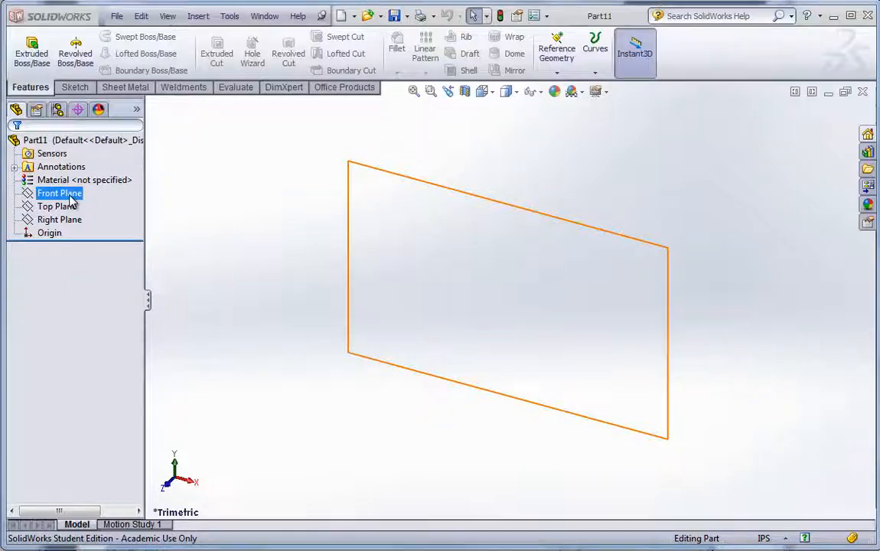
left_click(59, 220)
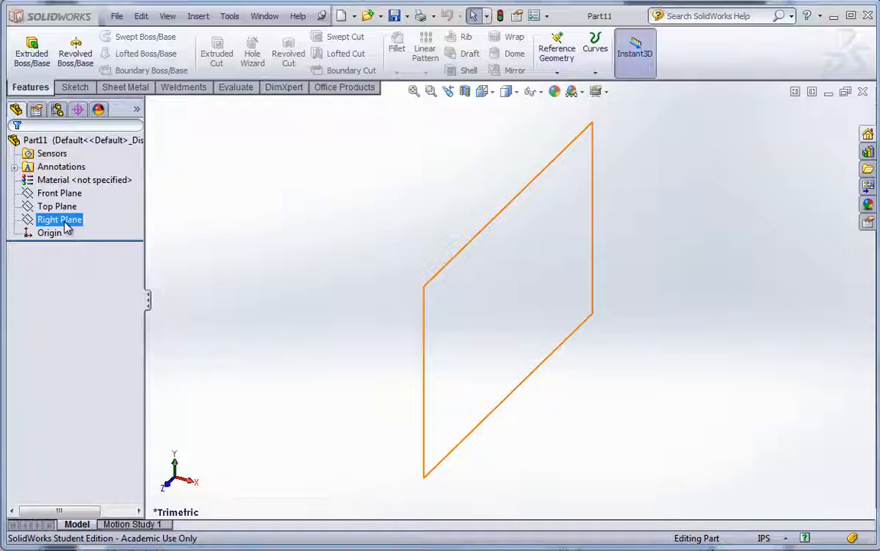
left_click(58, 219)
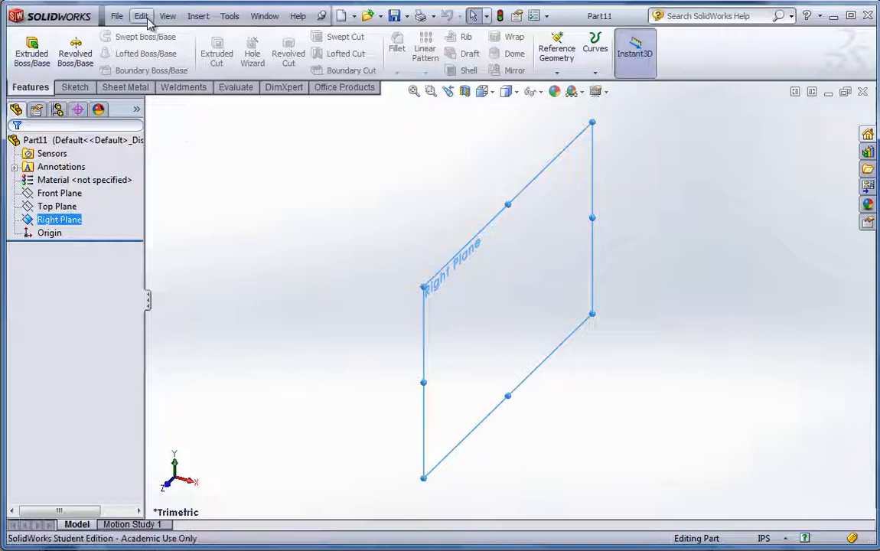
left_click(141, 16)
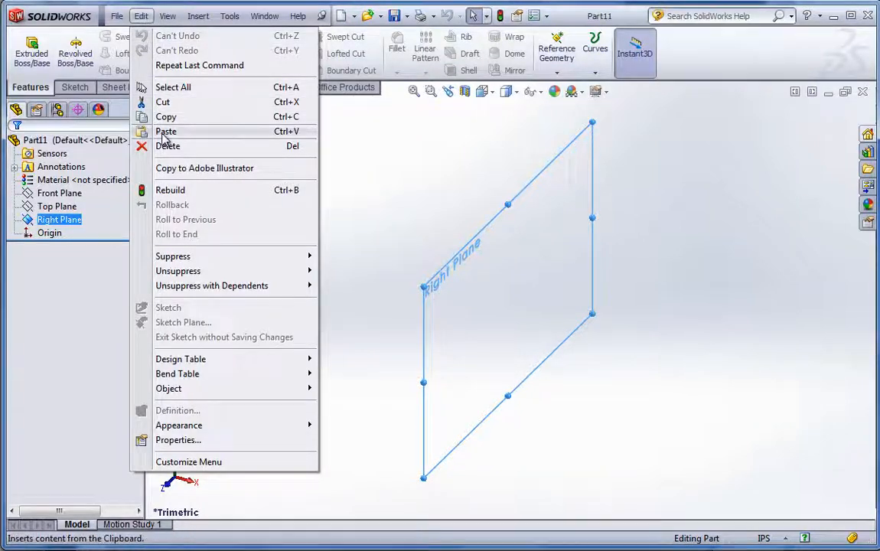
left_click(167, 307)
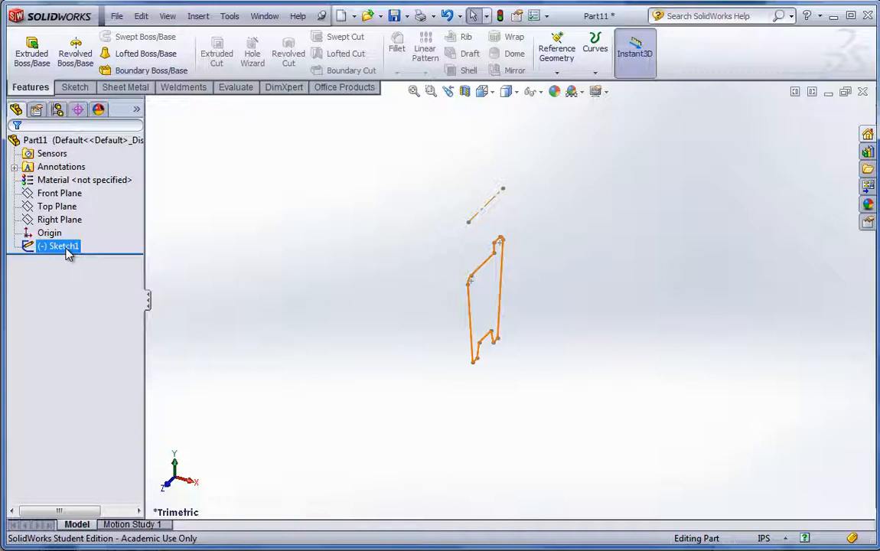
Edit Sketch1 and drag the pasted hub profile next to the part origin
right_click(63, 246)
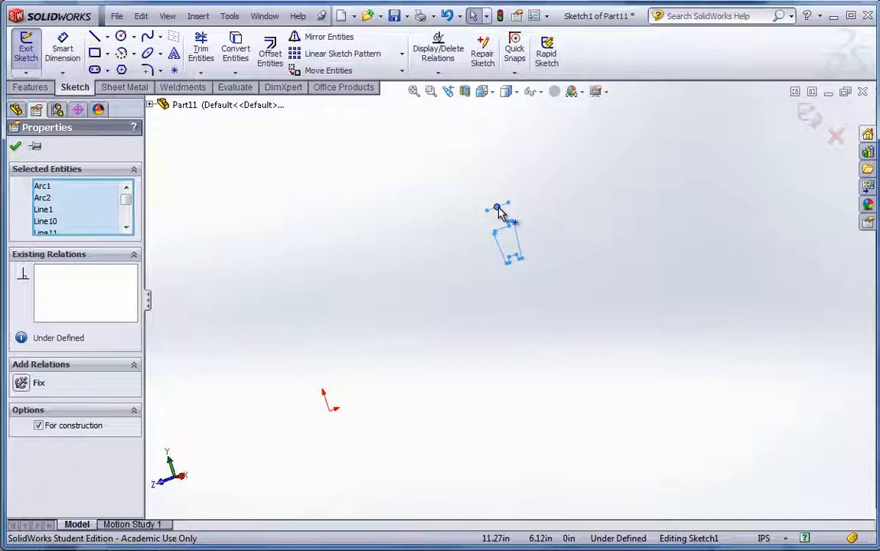
left_click(498, 252)
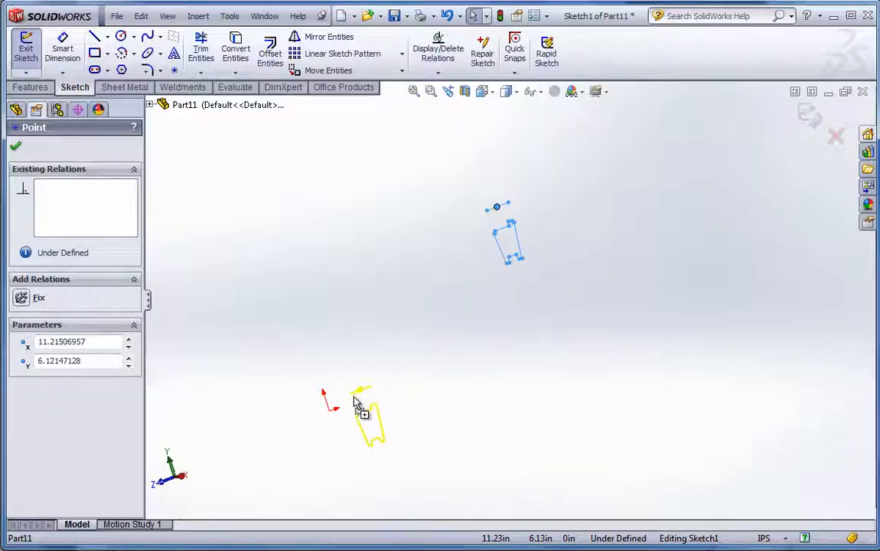
left_click_drag(368, 413, 337, 440)
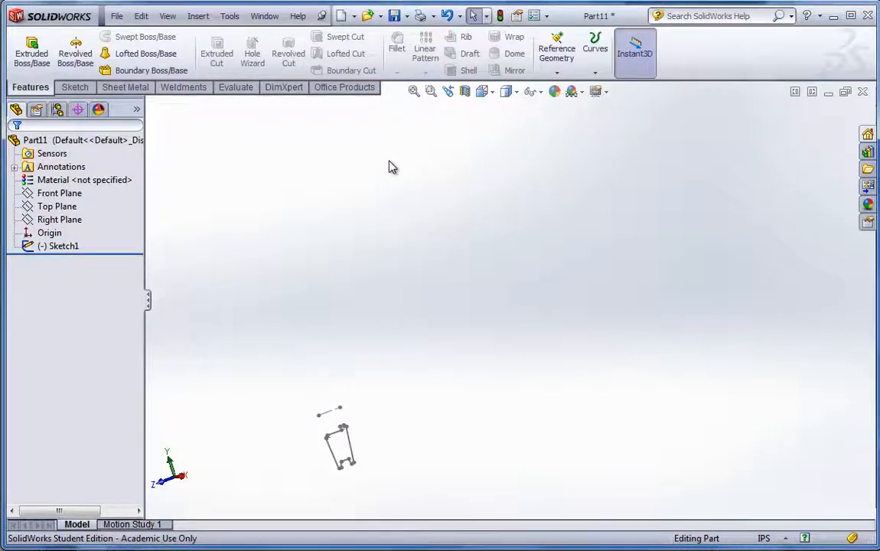
Reopen Sketch1 and run Fully Define Sketch to add dimensions like 2.35 and .82
left_click(63, 246)
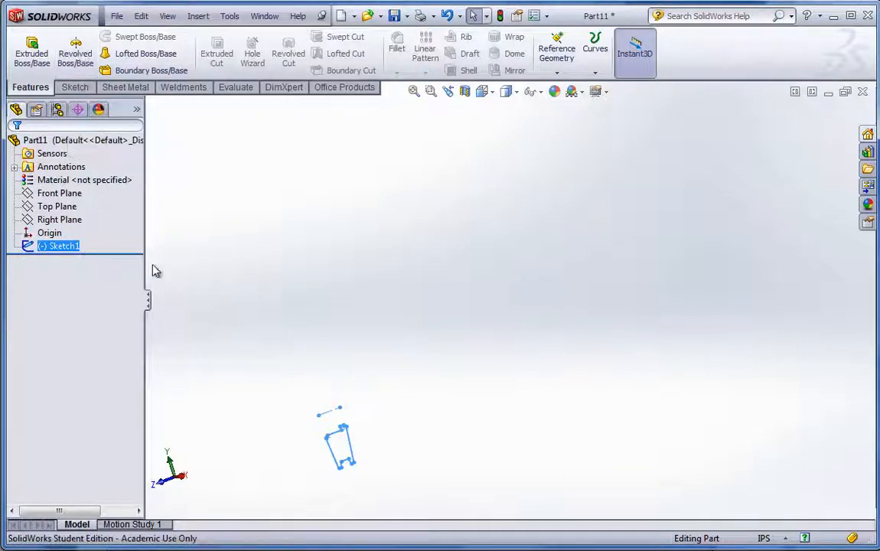
right_click(59, 246)
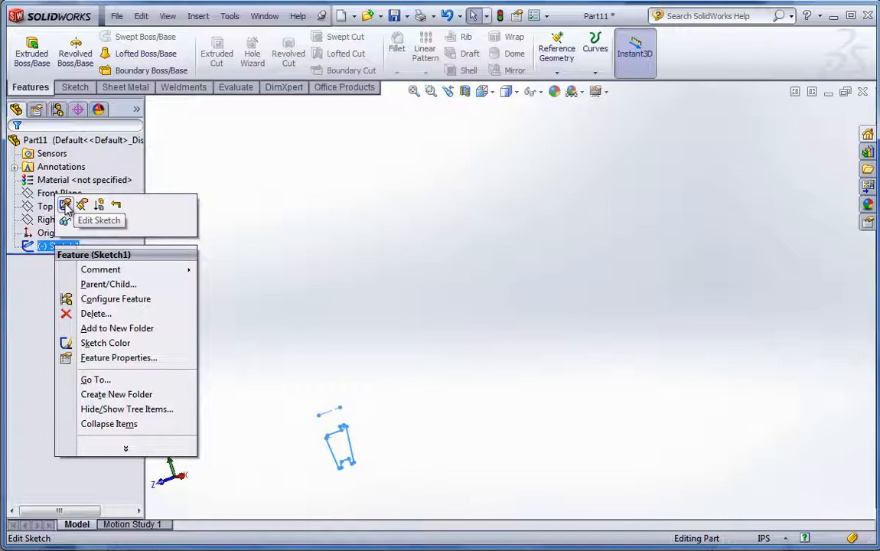
left_click(98, 221)
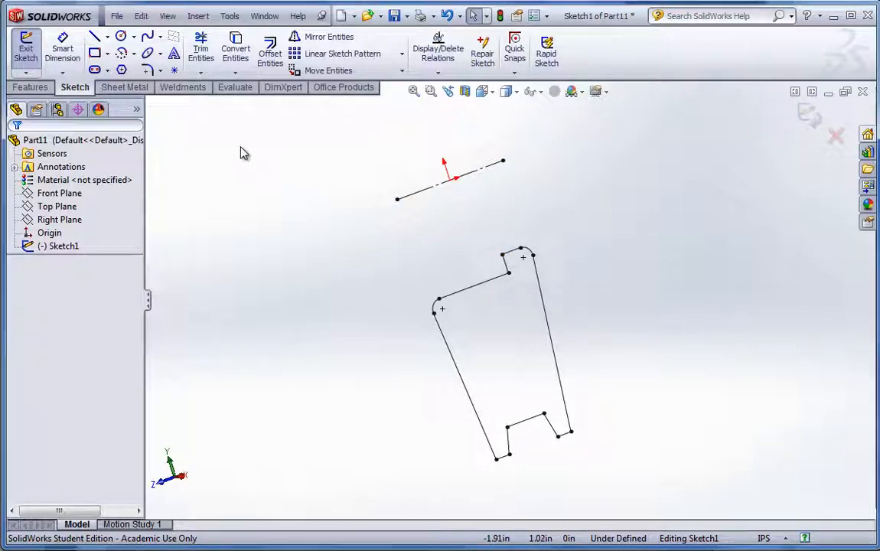
mouse_move(230, 15)
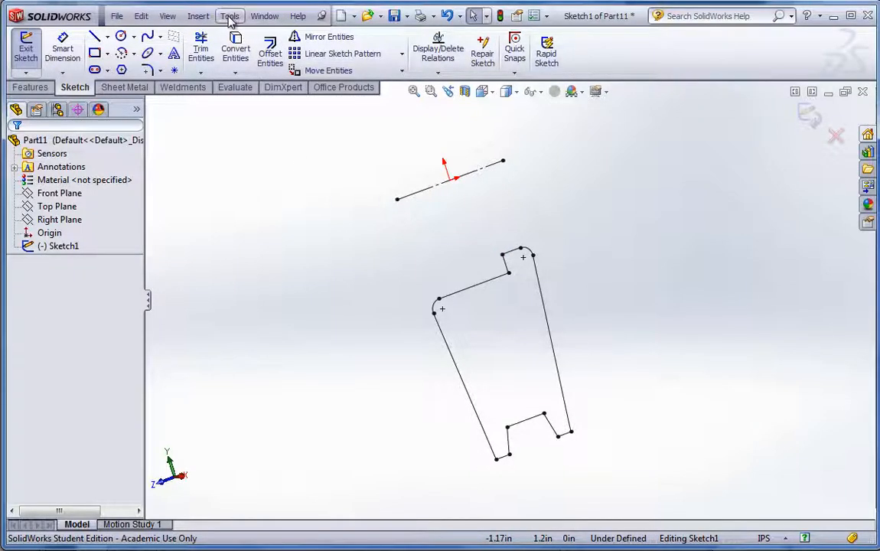
left_click(230, 15)
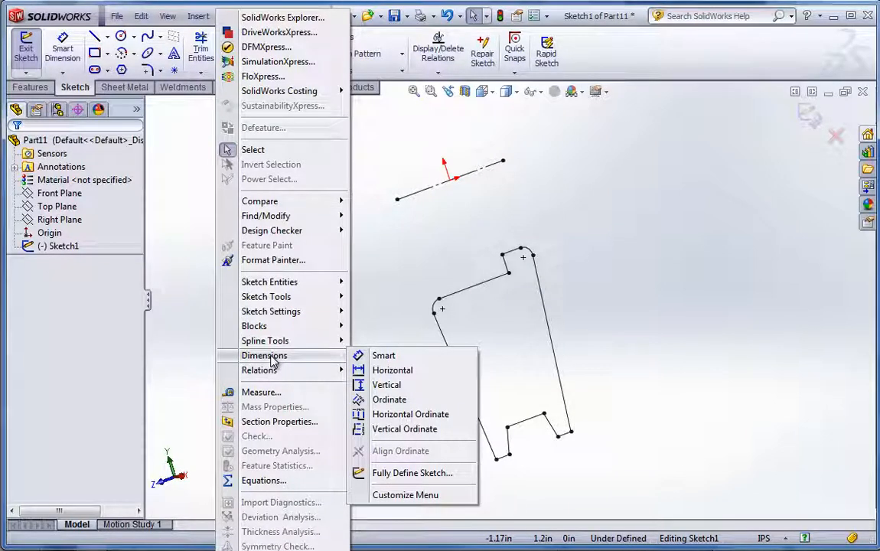
mouse_move(392, 369)
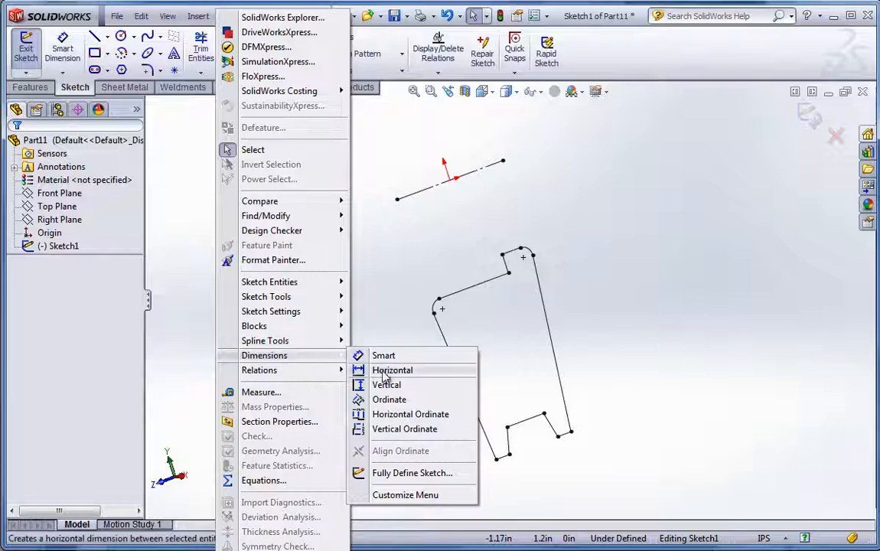
left_click(411, 473)
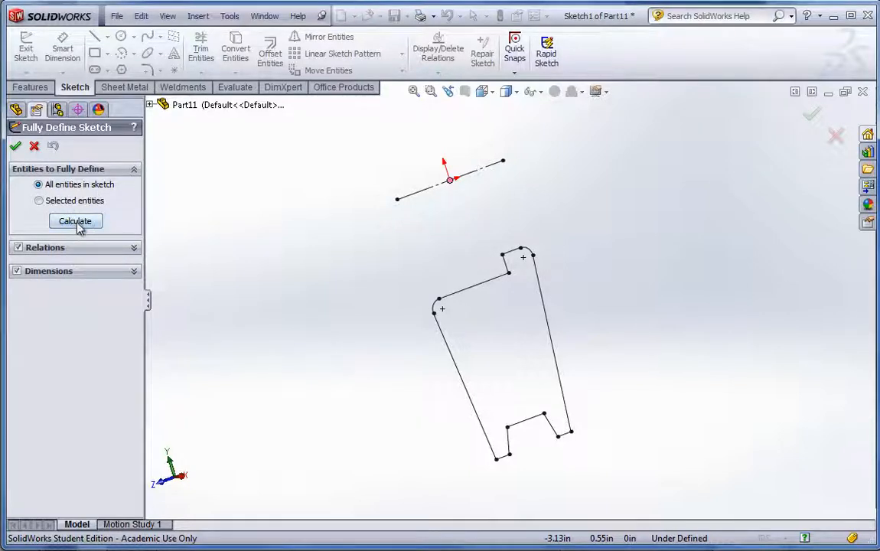
left_click(75, 221)
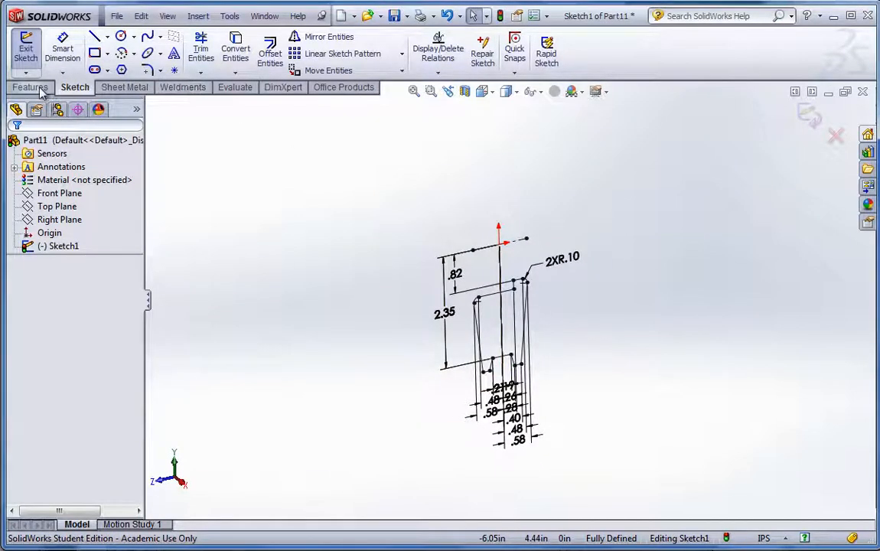
Revolve the hub profile 360 degrees about Line10 into a solid
left_click(30, 86)
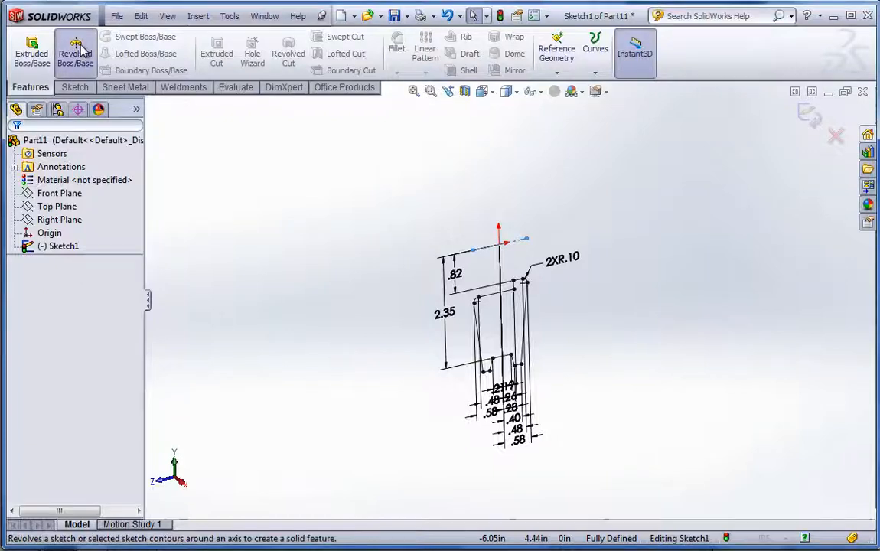
left_click(75, 50)
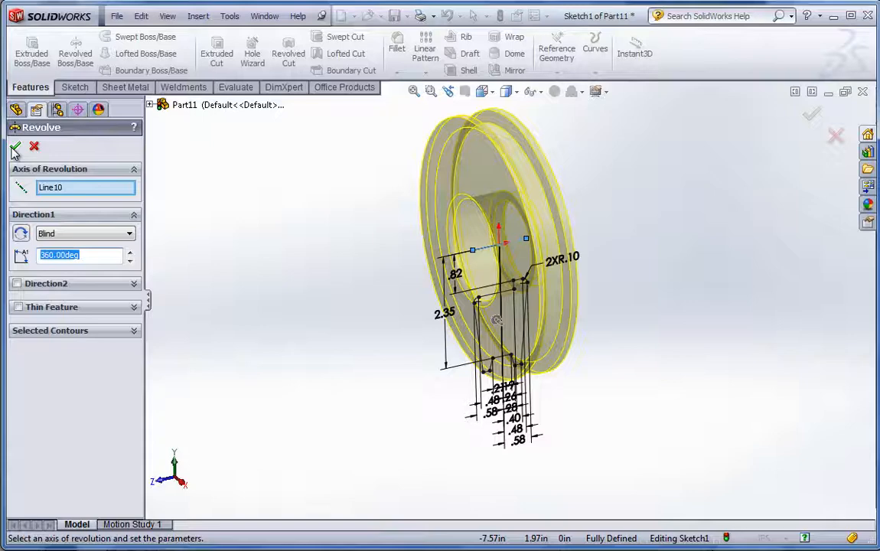
left_click(15, 147)
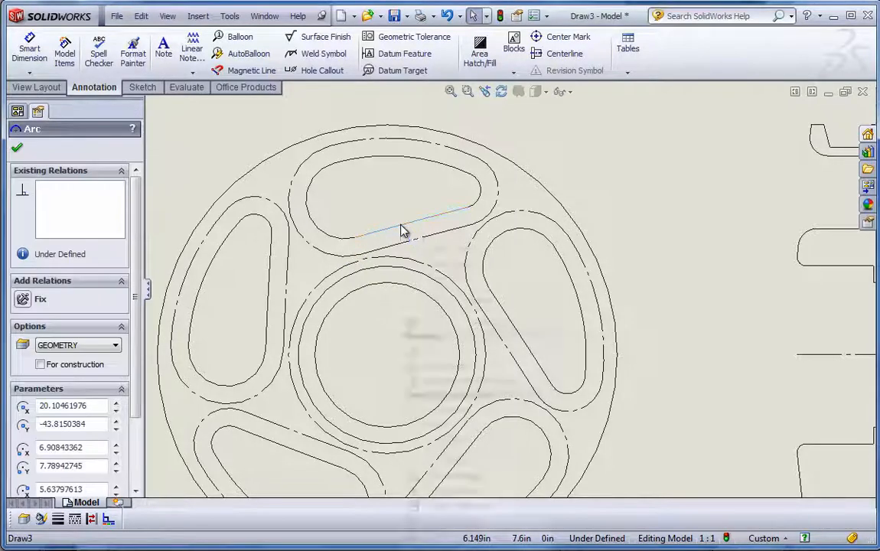
In Draw3, select the four-arc chain of one wheel slot for copying
right_click(404, 231)
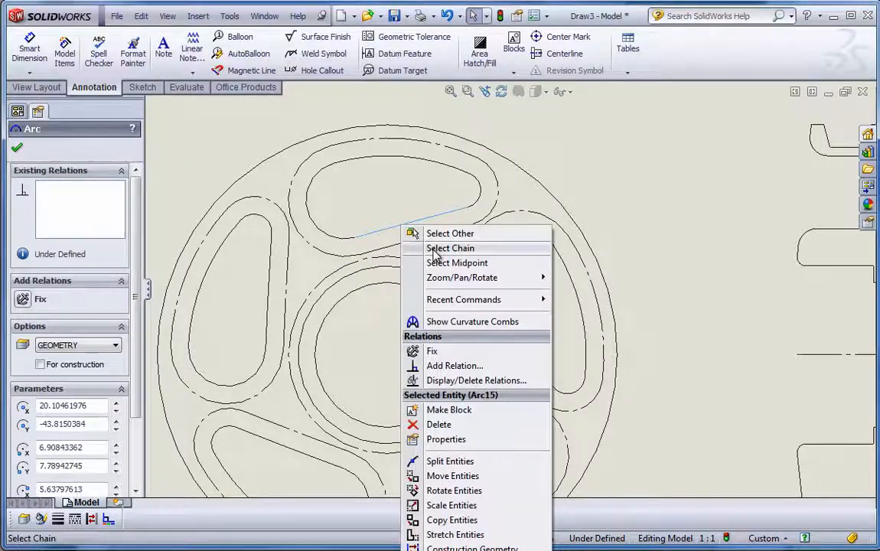
left_click(450, 248)
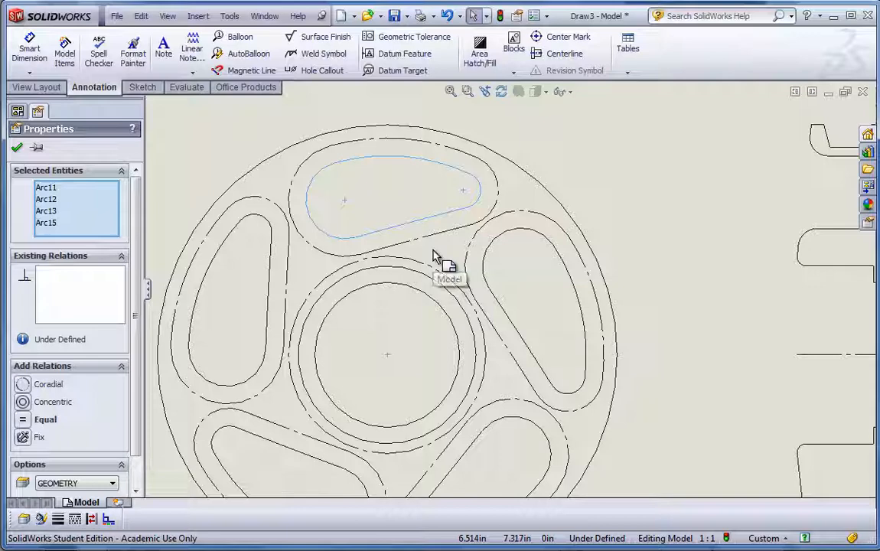
left_click(141, 16)
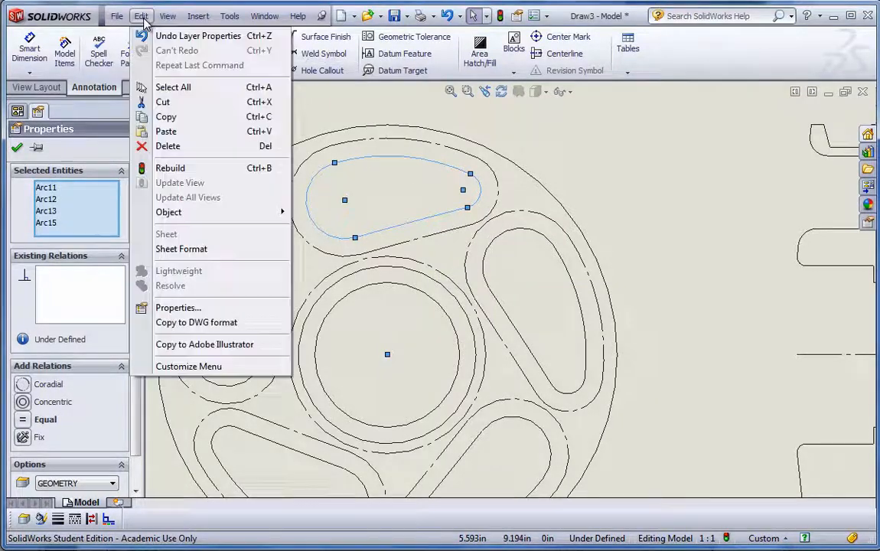
mouse_move(166, 117)
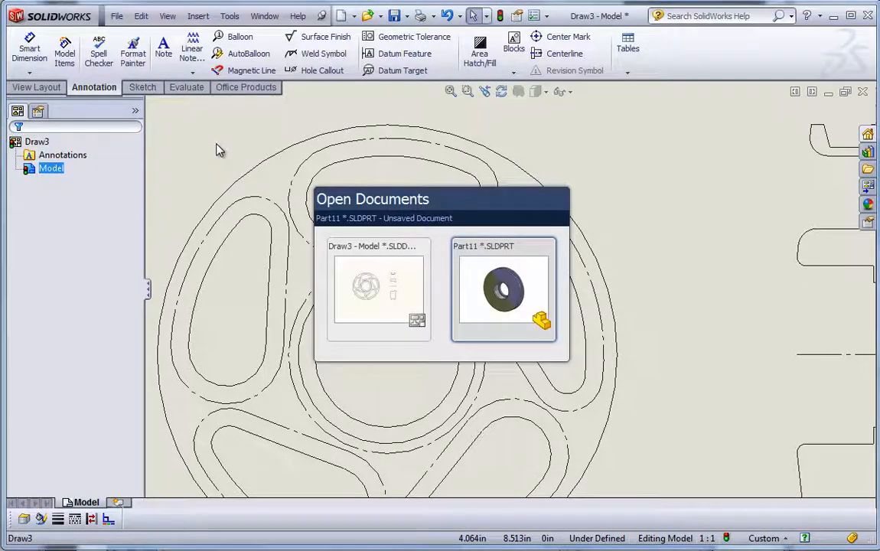
In Part11, paste the copied slot outline onto the Front Plane and move it onto the wheel face
left_click(503, 291)
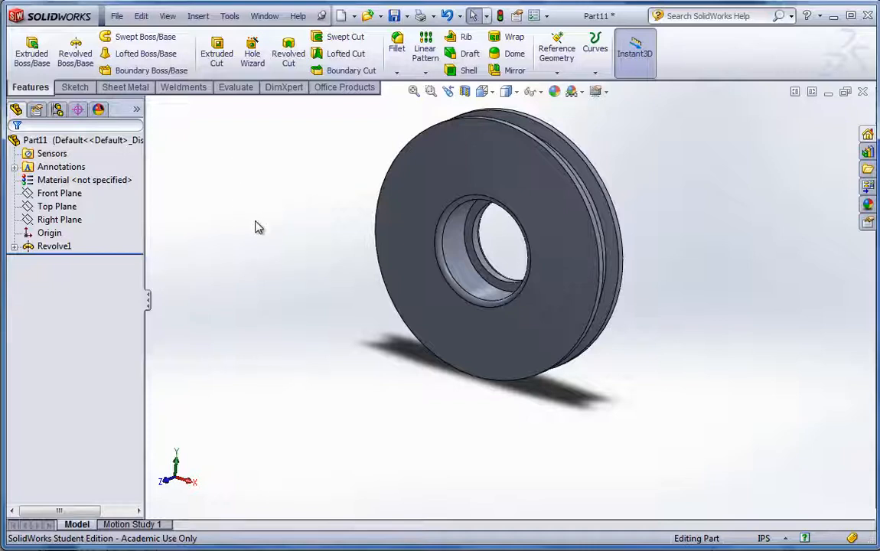
left_click(59, 192)
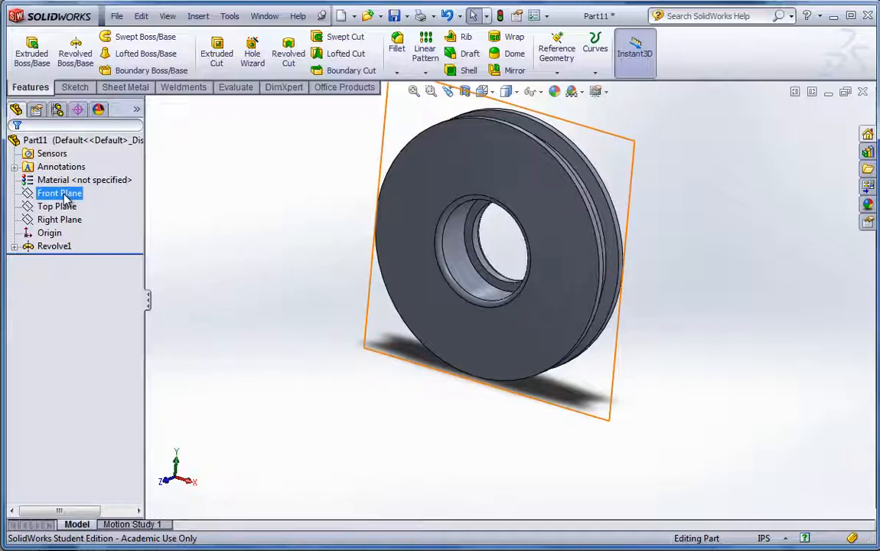
left_click(59, 193)
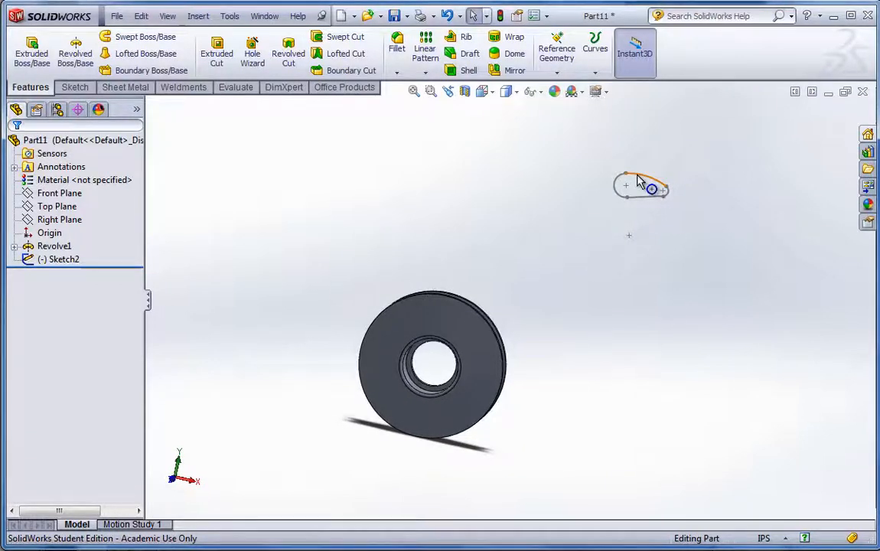
left_click(75, 86)
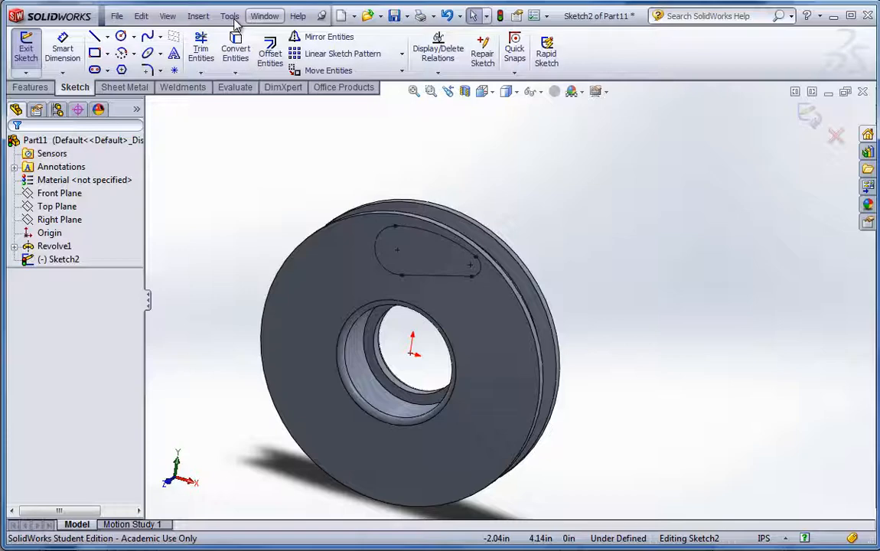
Fully define the slot sketch with Fully Define Sketch's Calculate
left_click(229, 15)
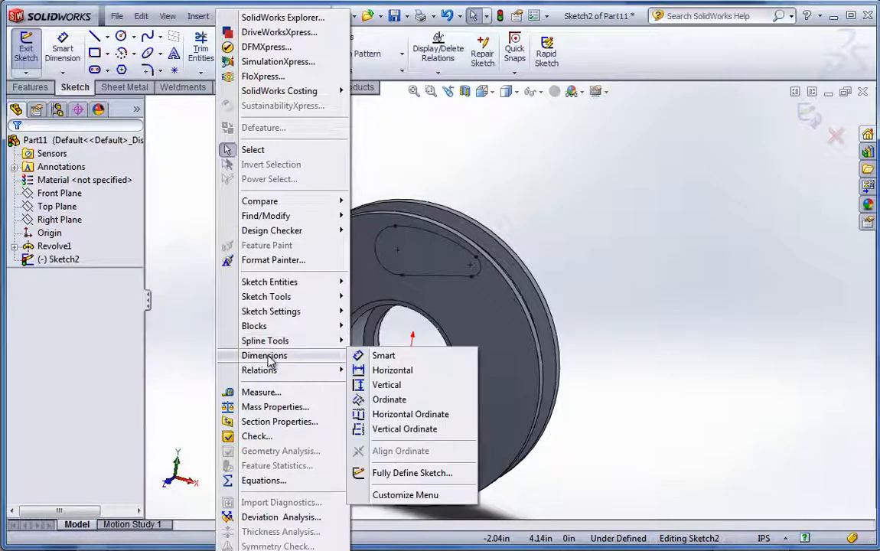
left_click(412, 472)
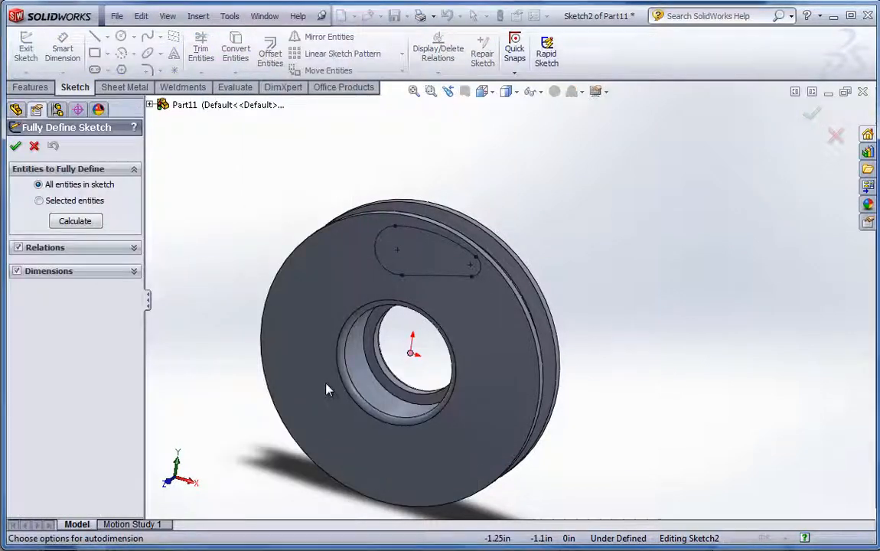
left_click(75, 221)
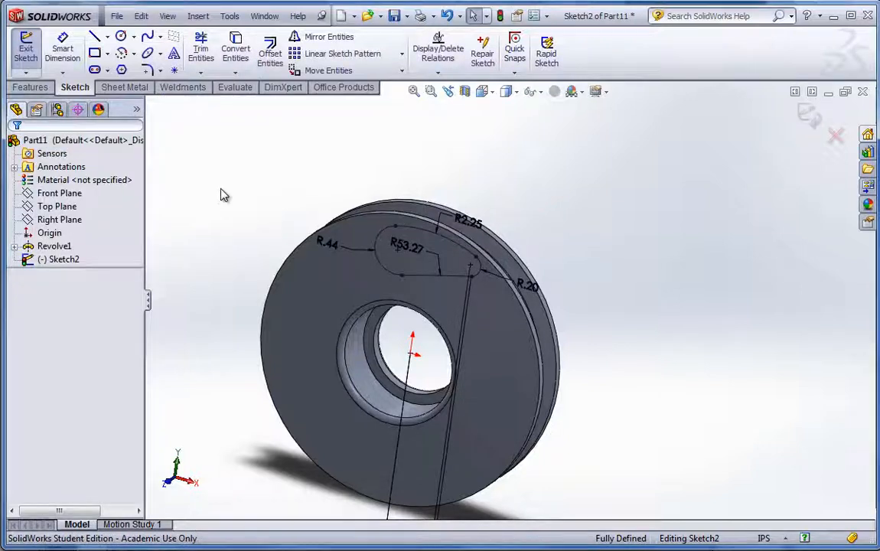
Cut the slot through all in both directions as Cut-Extrude1
left_click(30, 87)
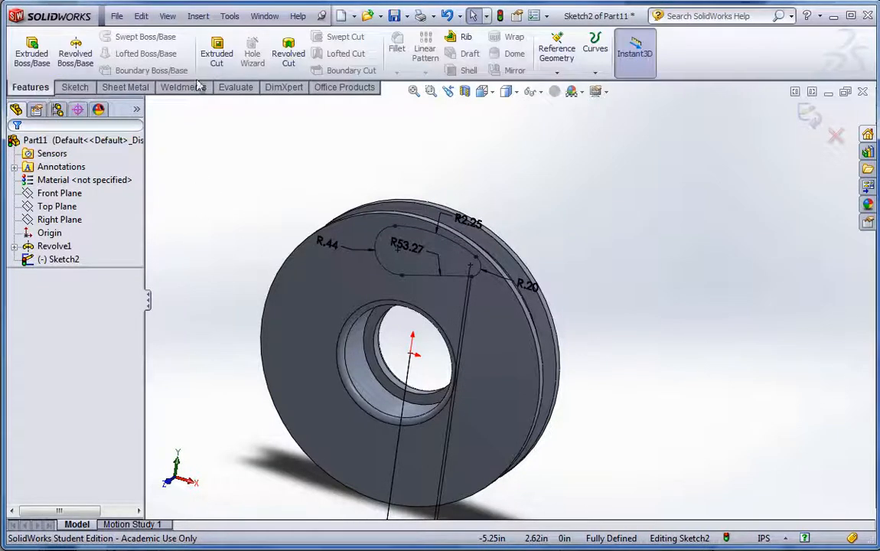
left_click(217, 54)
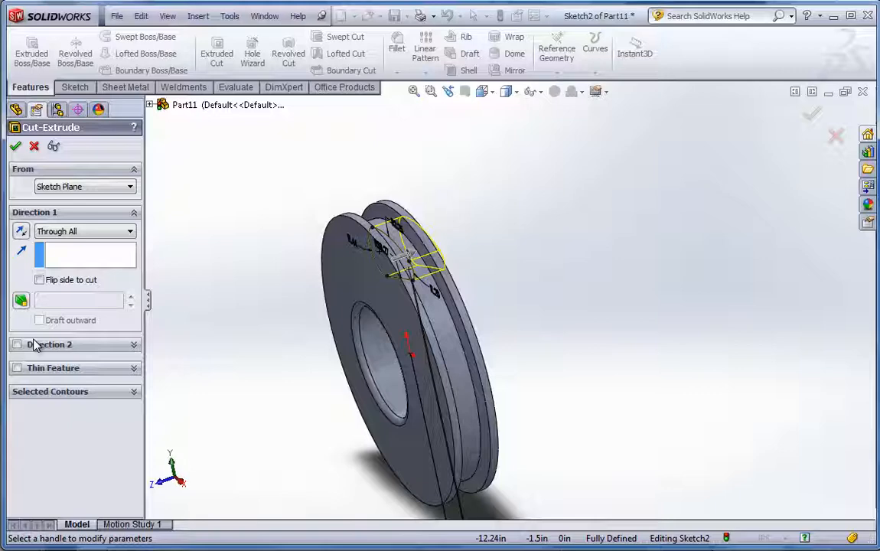
left_click(17, 344)
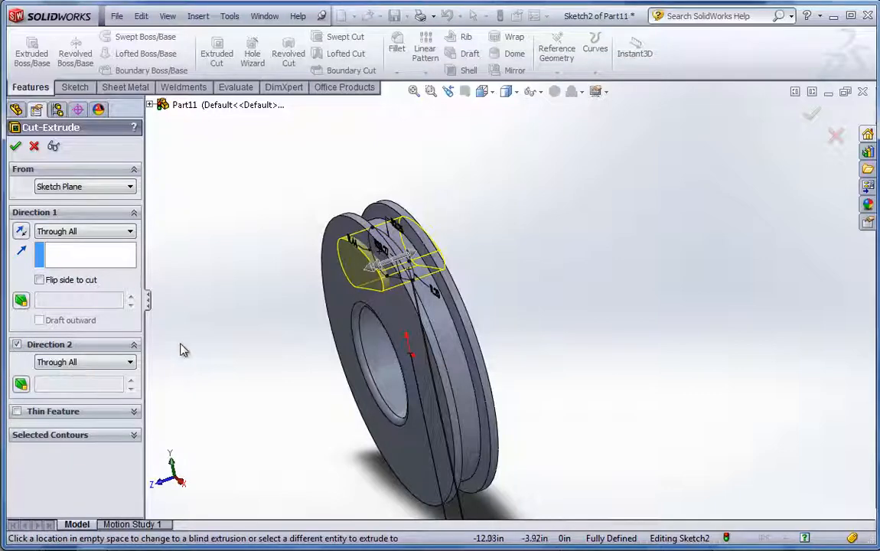
left_click(16, 146)
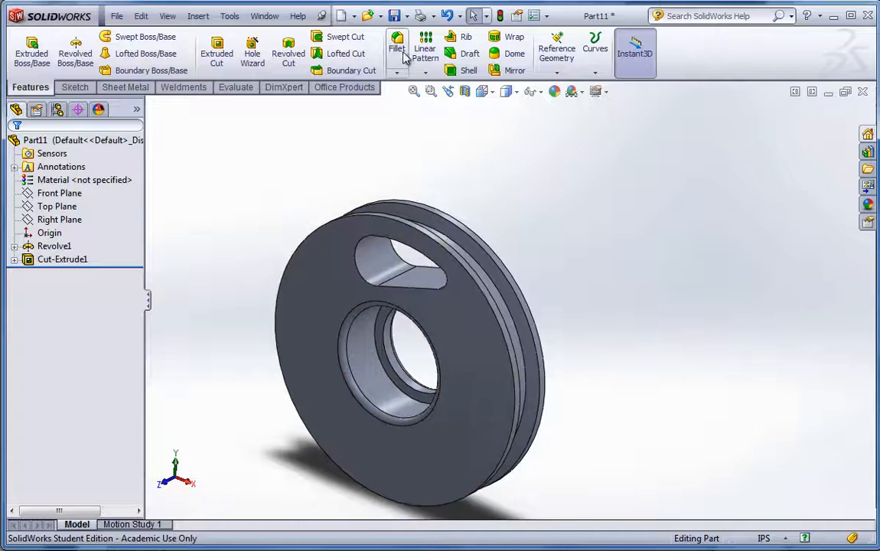
Cancel the started fillet and switch to the Draw3 drawing via the Window menu
left_click(396, 47)
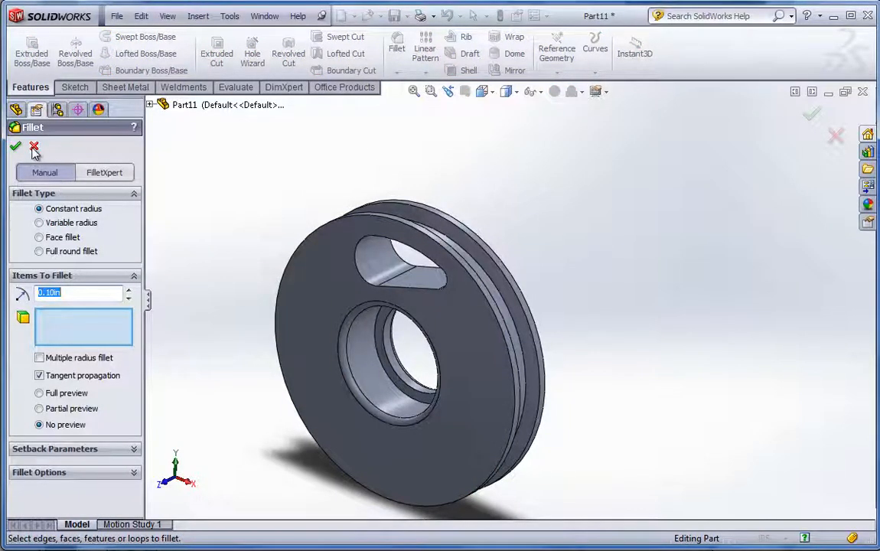
left_click(34, 146)
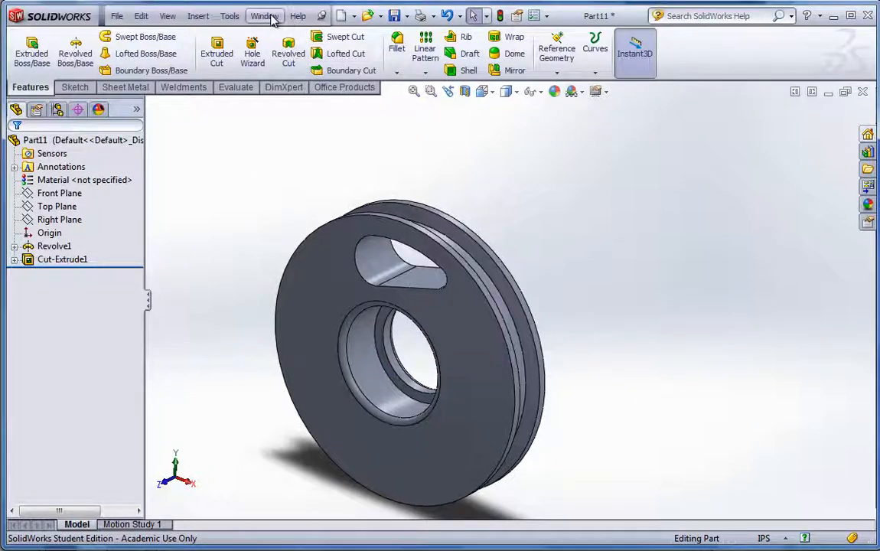
left_click(264, 16)
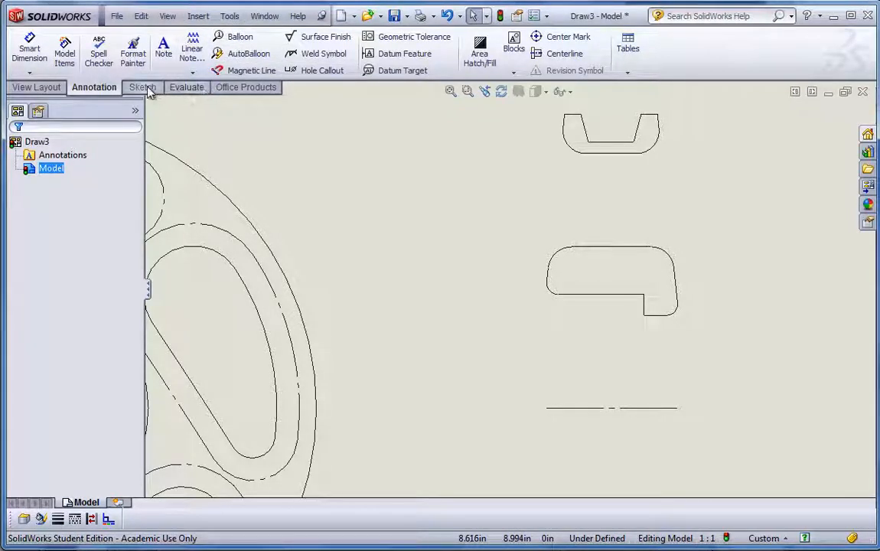
Measure a Draw3 cutout point (about X 10.822 in, Y 8.449 in), then clear it
left_click(184, 86)
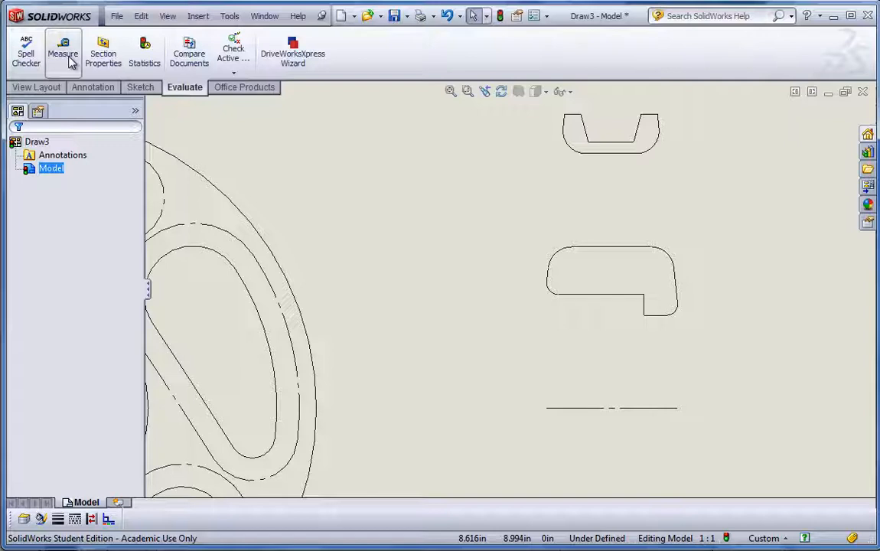
left_click(63, 52)
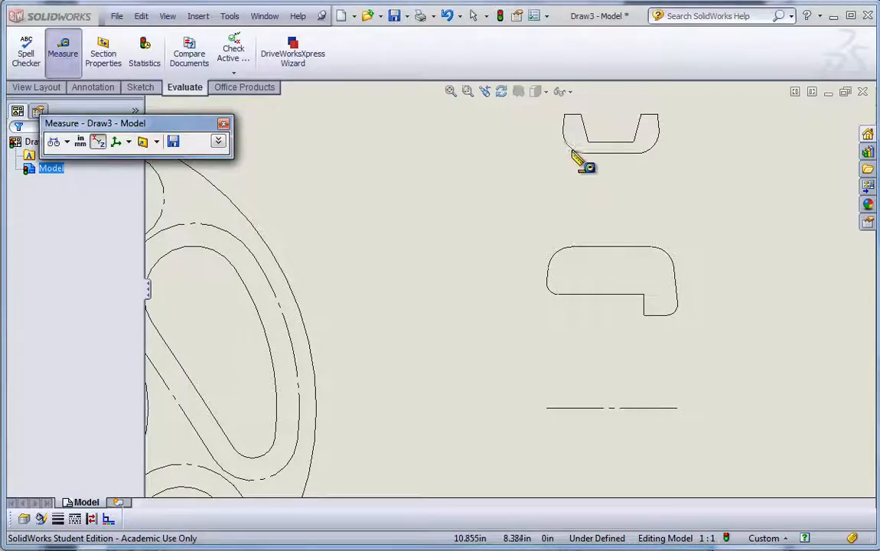
left_click(567, 144)
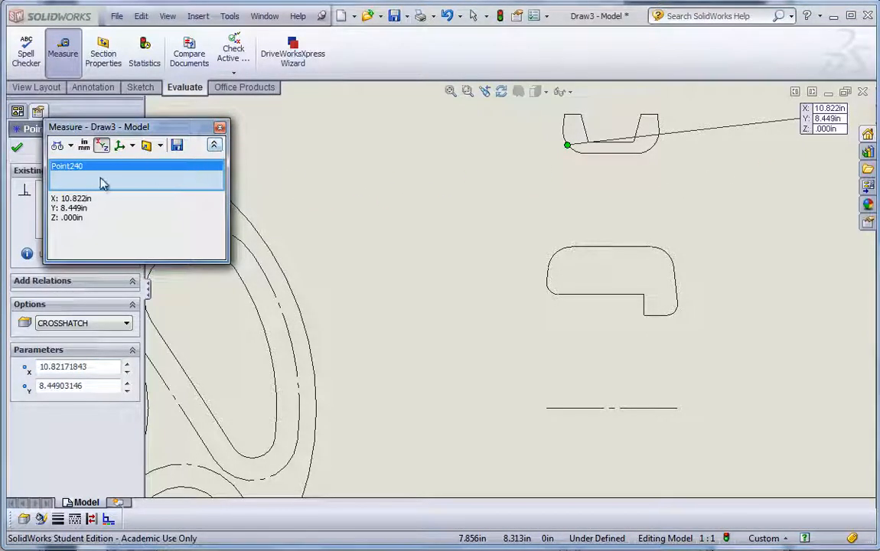
mouse_move(123, 186)
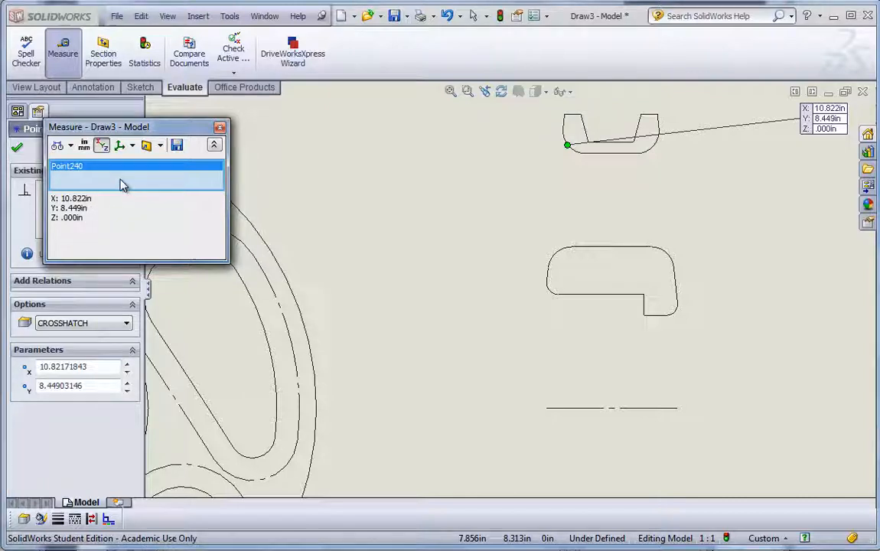
right_click(137, 175)
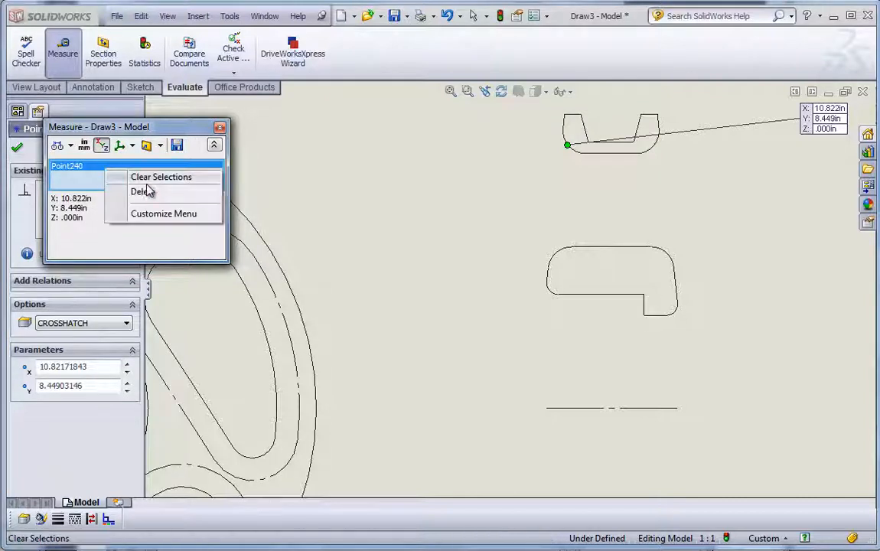
left_click(161, 177)
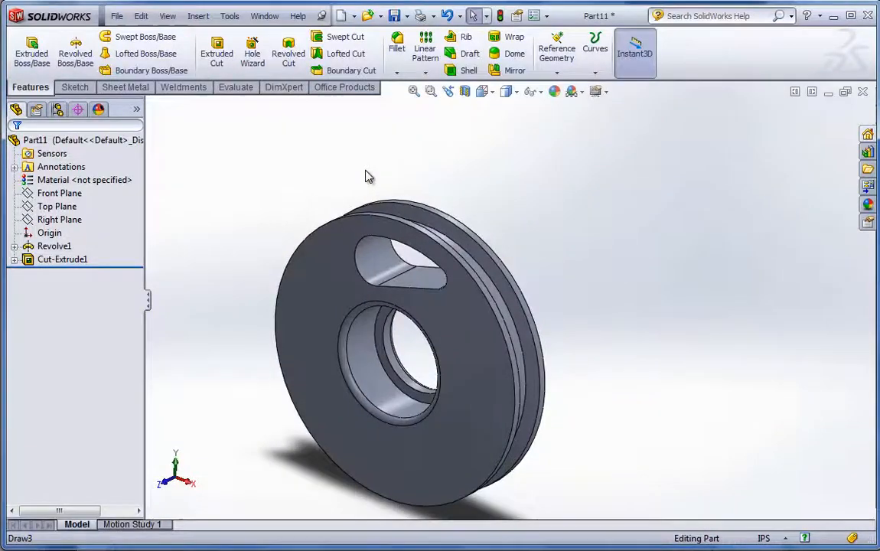
Fillet the slot's front and back edges with a 0.20 in radius
left_click(396, 42)
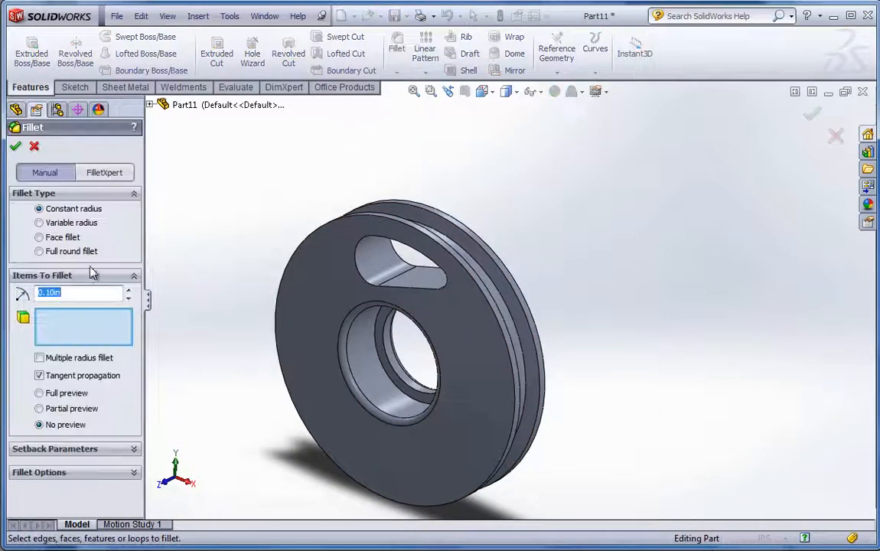
type("0.20in")
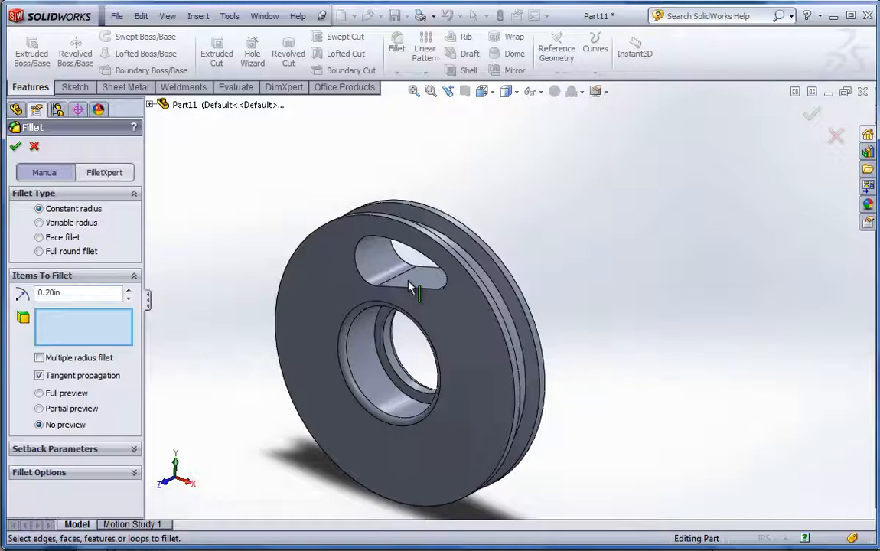
left_click(413, 271)
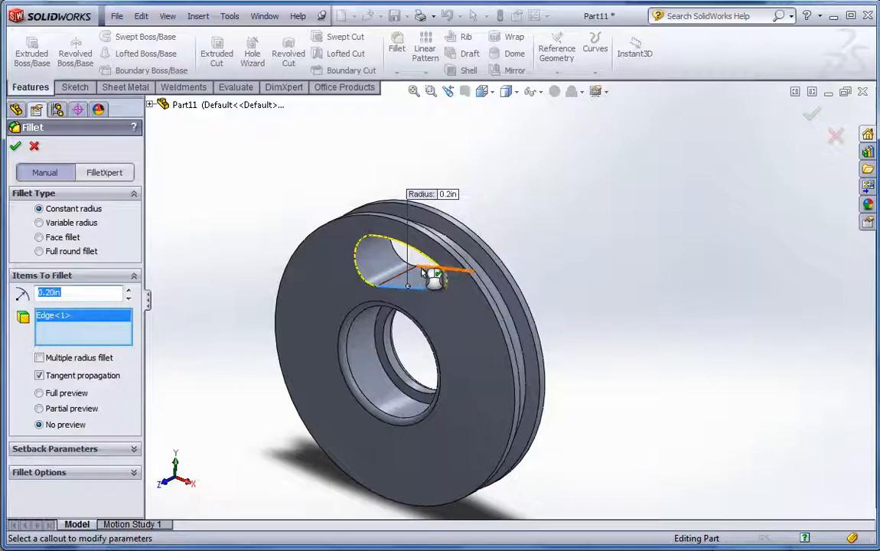
left_click(436, 222)
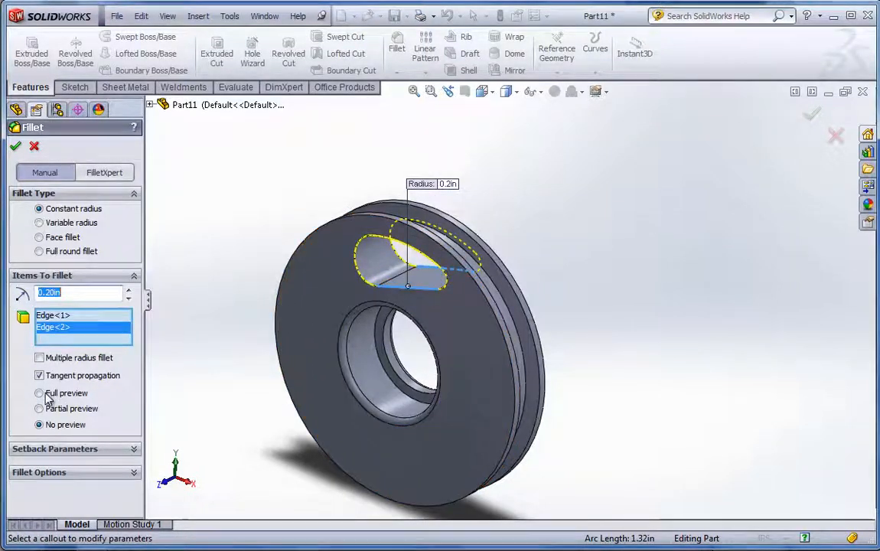
left_click(39, 392)
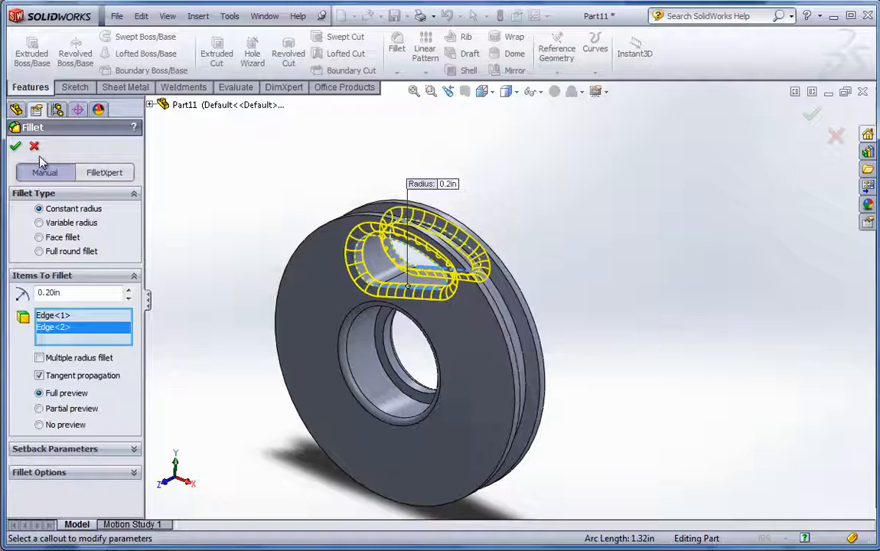
left_click(16, 146)
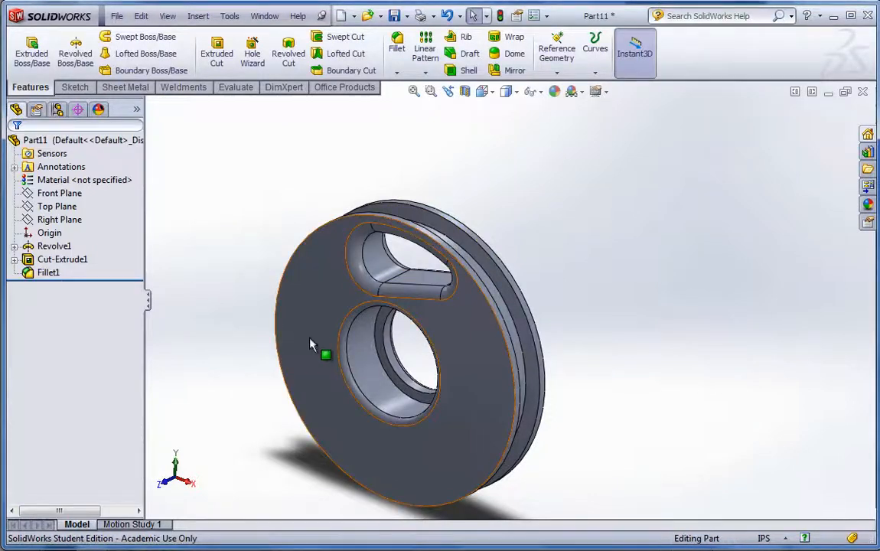
Select the Cut-Extrude1 and Fillet1 features in the tree
left_click_drag(314, 345, 478, 314)
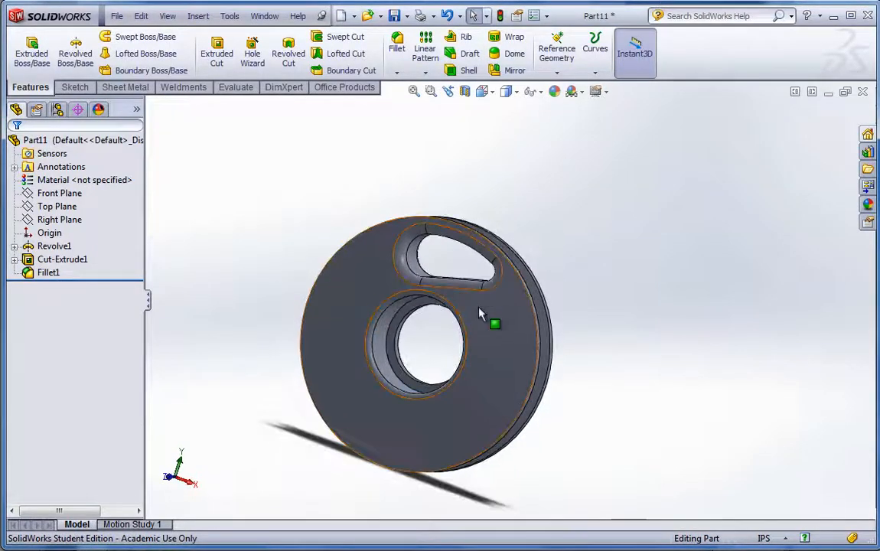
left_click(62, 259)
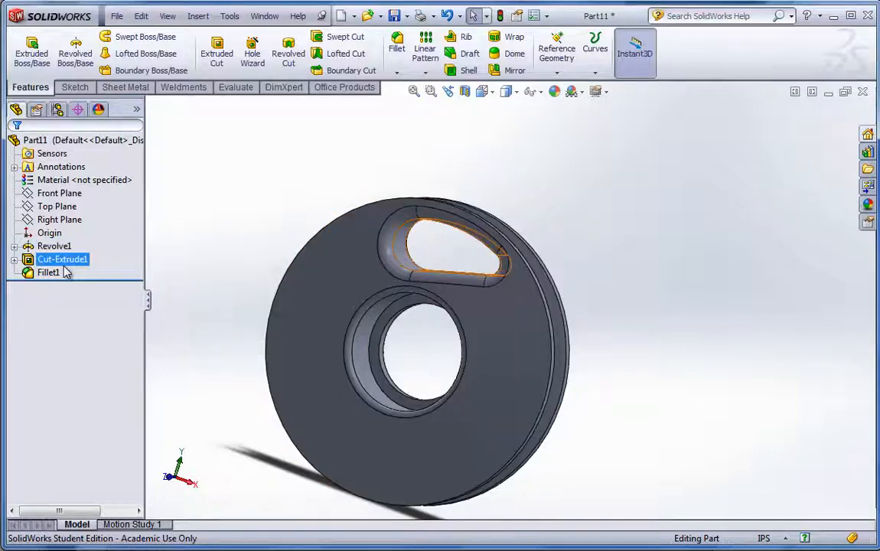
left_click(48, 272)
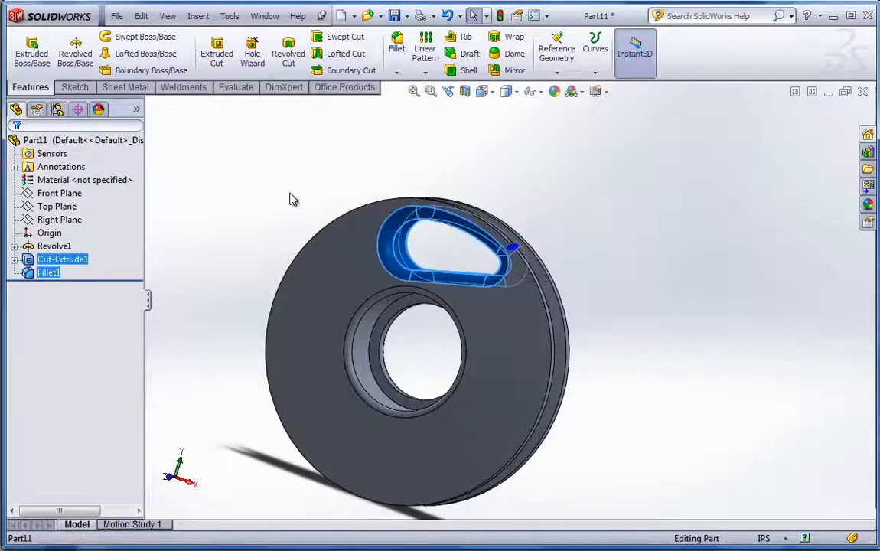
Circular-pattern the slot cut and fillet around the outer face, 5 equally spaced instances
left_click(434, 69)
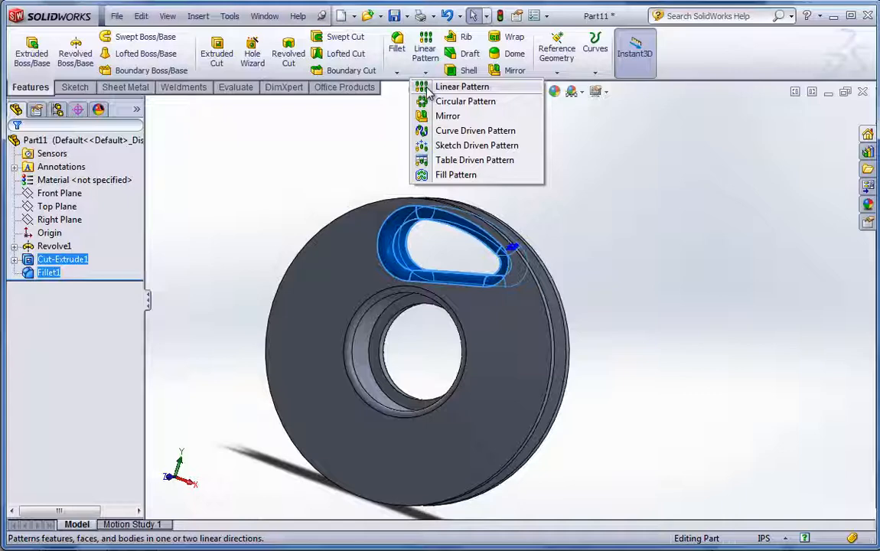
mouse_move(466, 101)
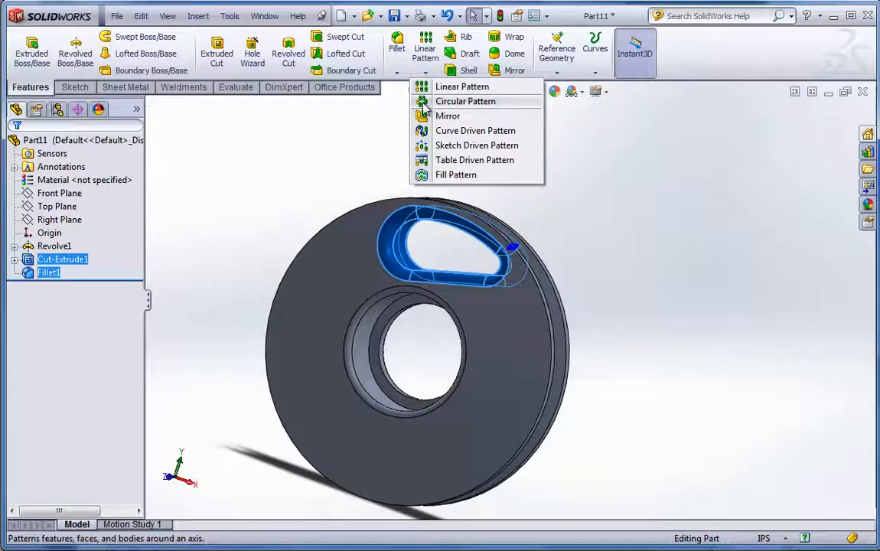
left_click(466, 101)
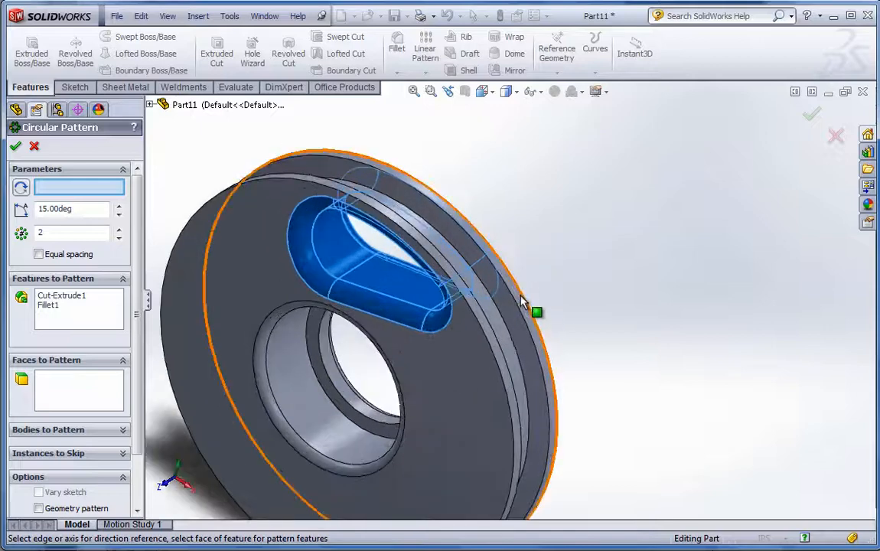
left_click(536, 312)
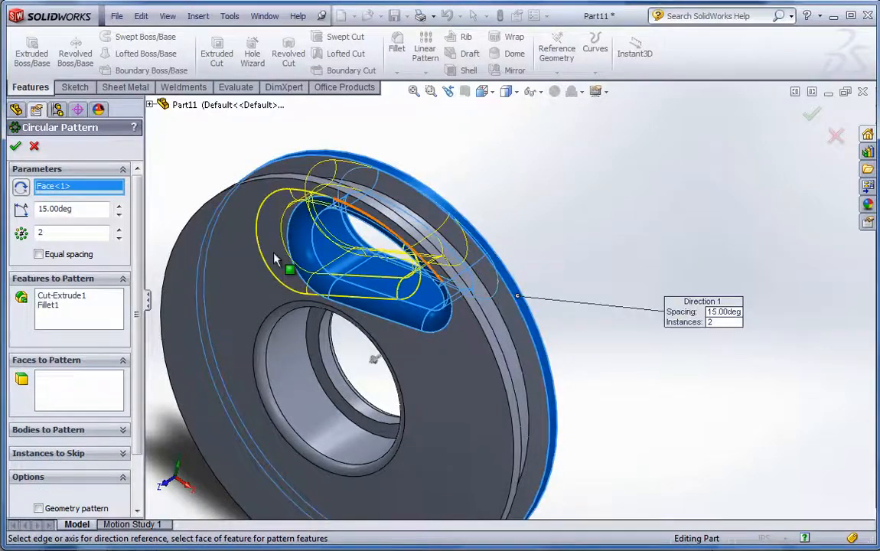
left_click(39, 253)
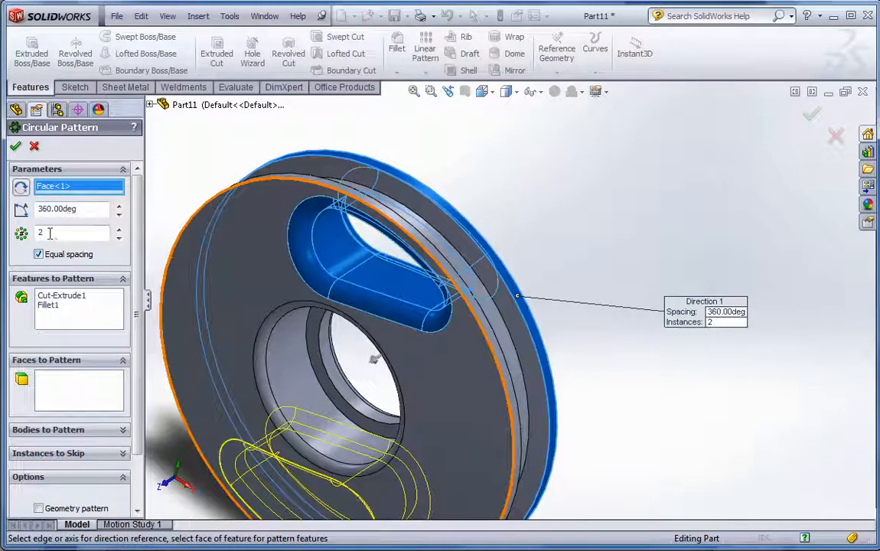
left_click(120, 229)
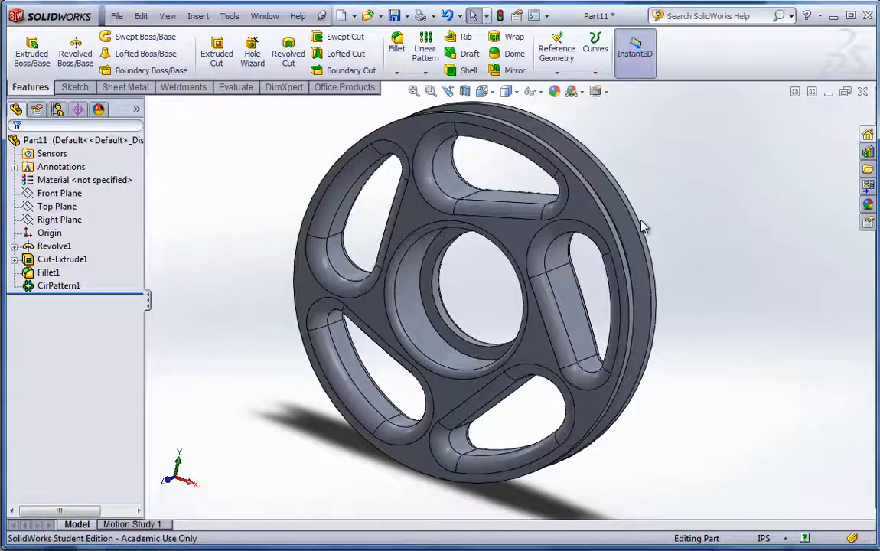
mouse_move(641, 217)
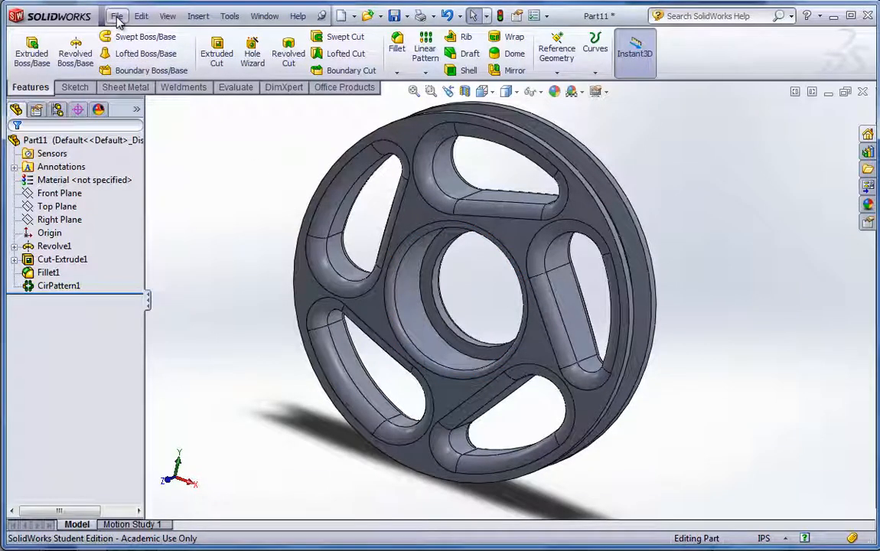
Open the LAB 12 DXF file from the STORE N GO drive's Sample Files folder
left_click(116, 15)
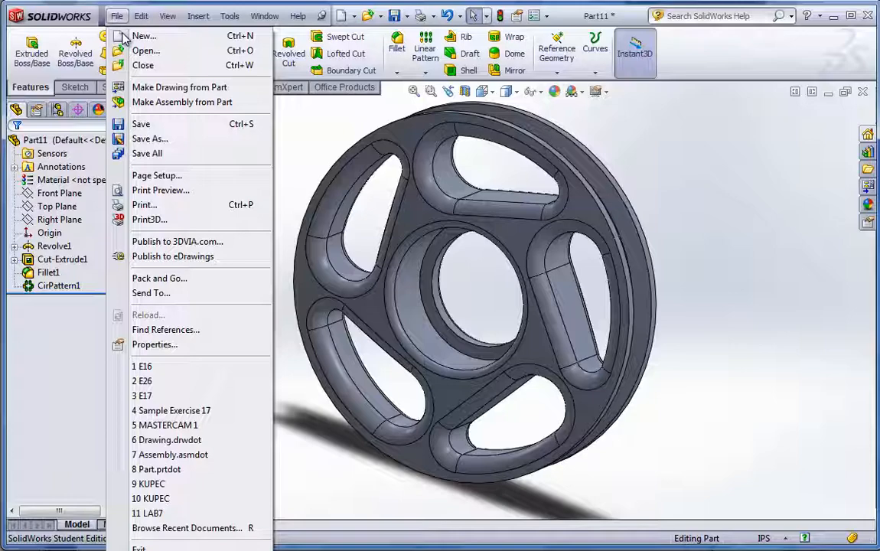
left_click(145, 51)
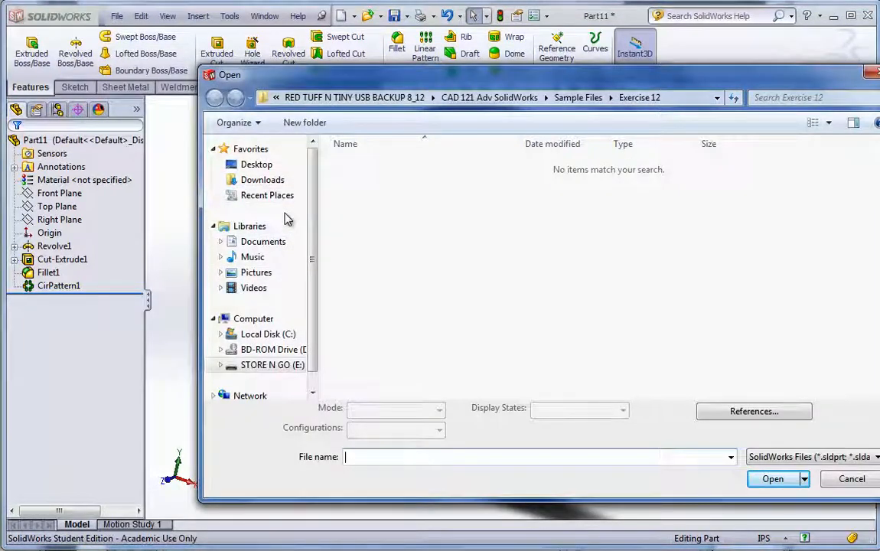
left_click(272, 364)
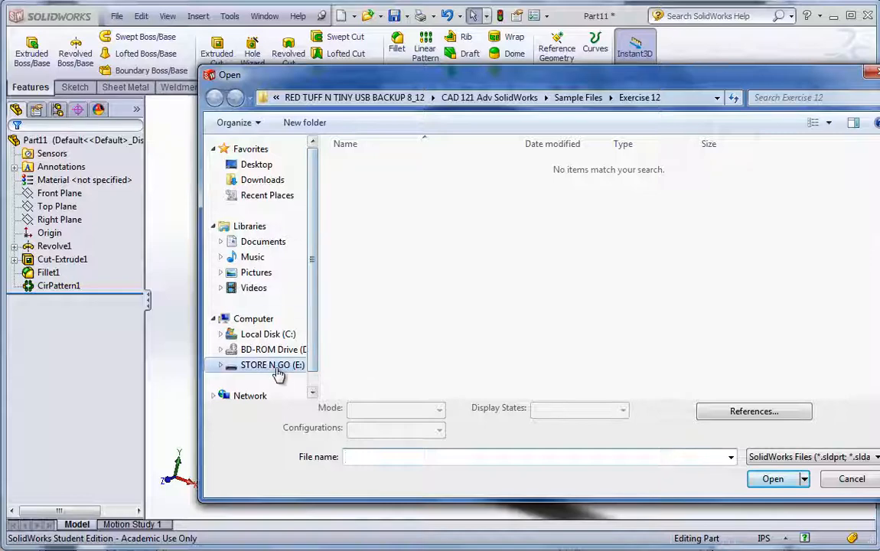
left_click(271, 364)
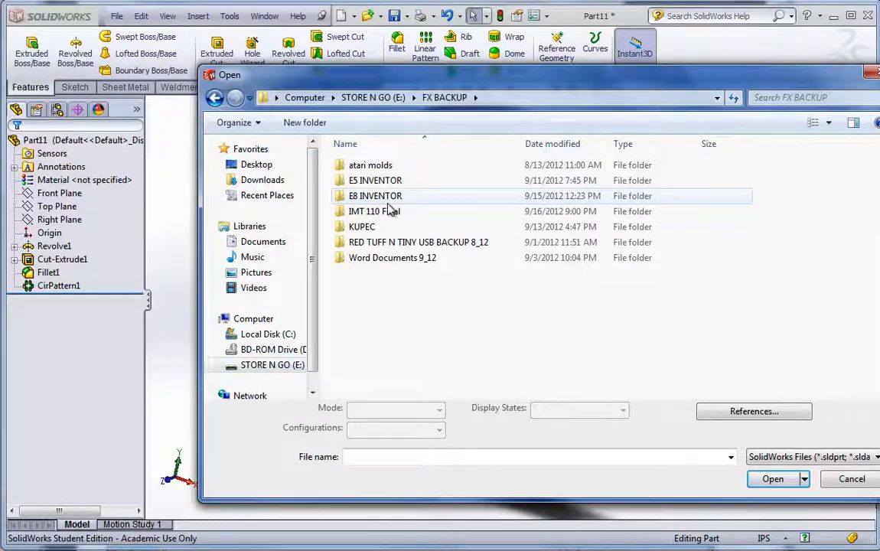
double_click(419, 241)
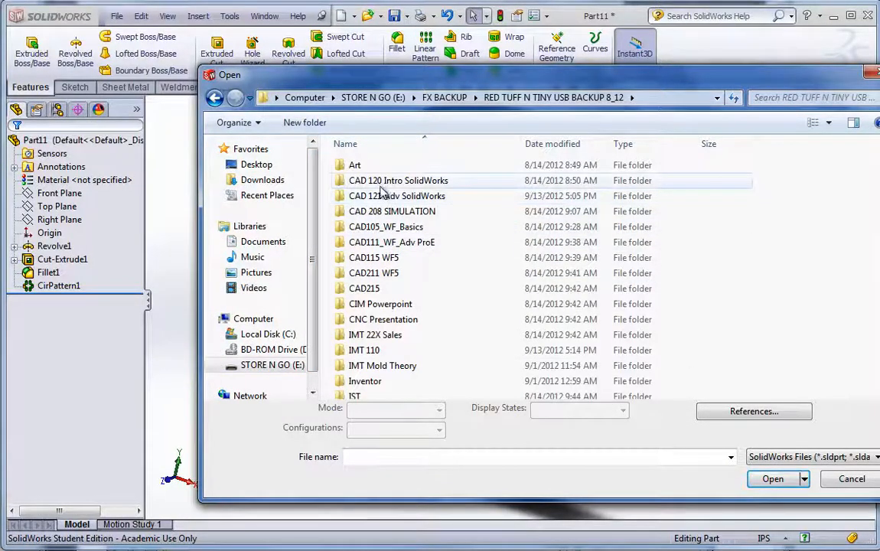
double_click(397, 196)
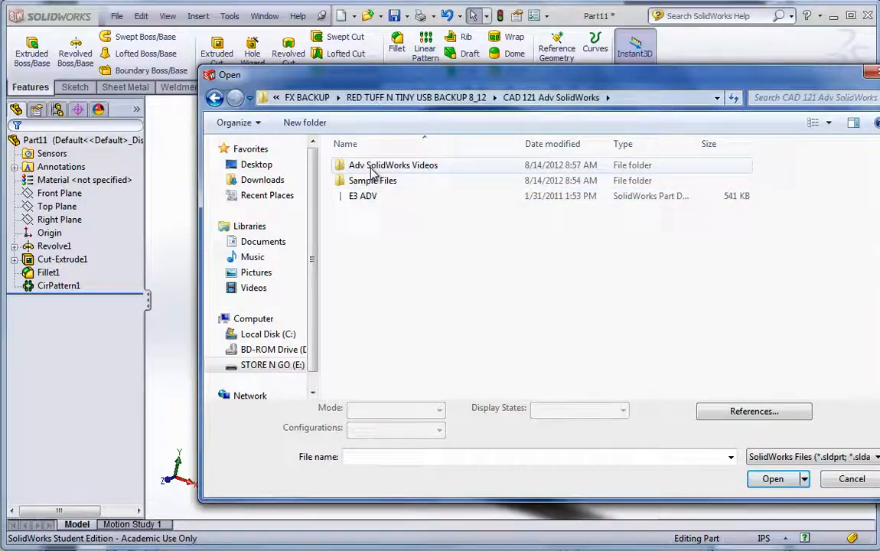
left_click(373, 180)
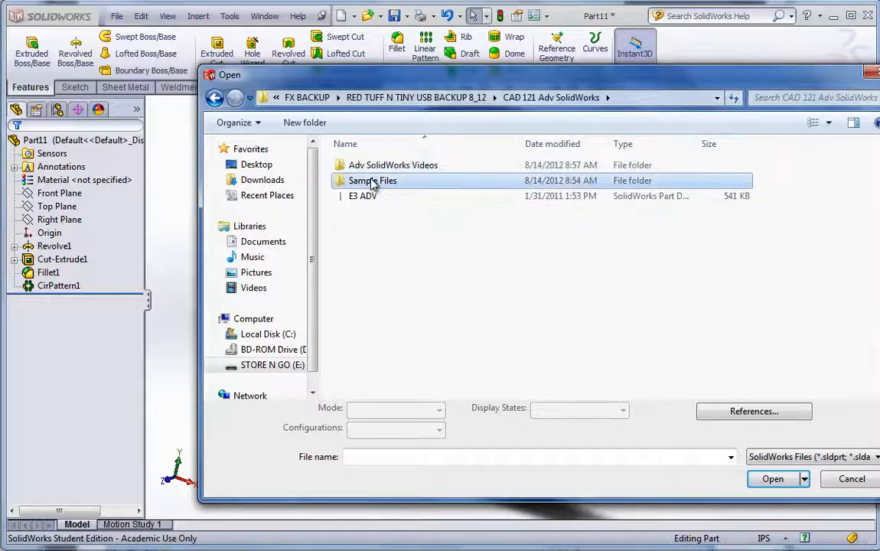
double_click(373, 180)
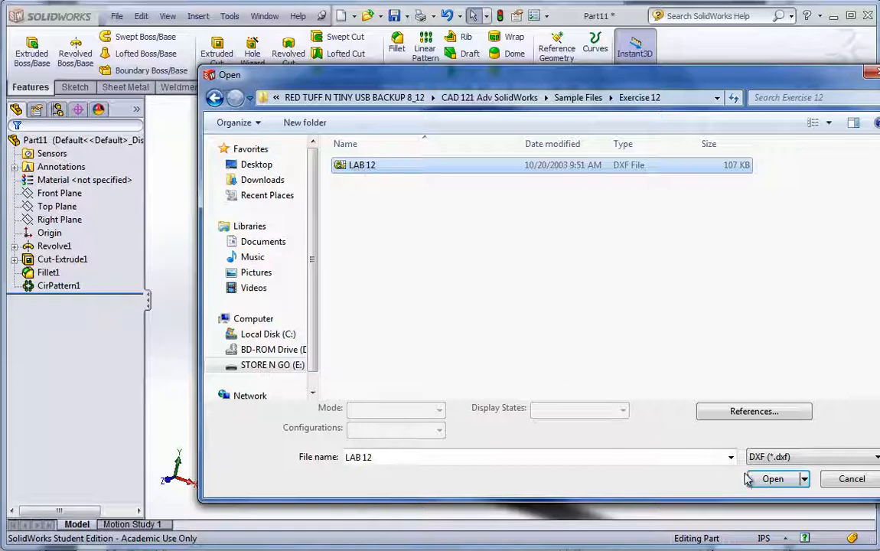
left_click(773, 478)
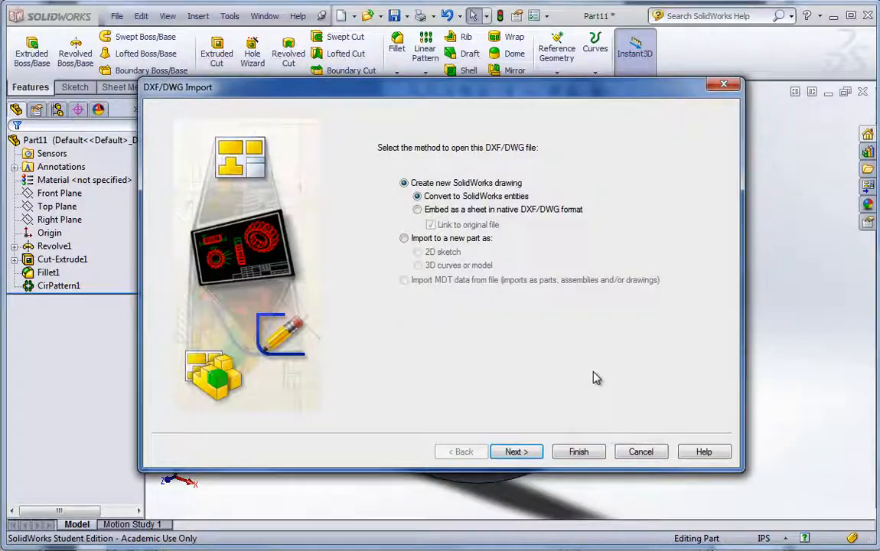
Import LAB 12 into a new part as a 2D sketch with inch units and all layers
left_click(404, 238)
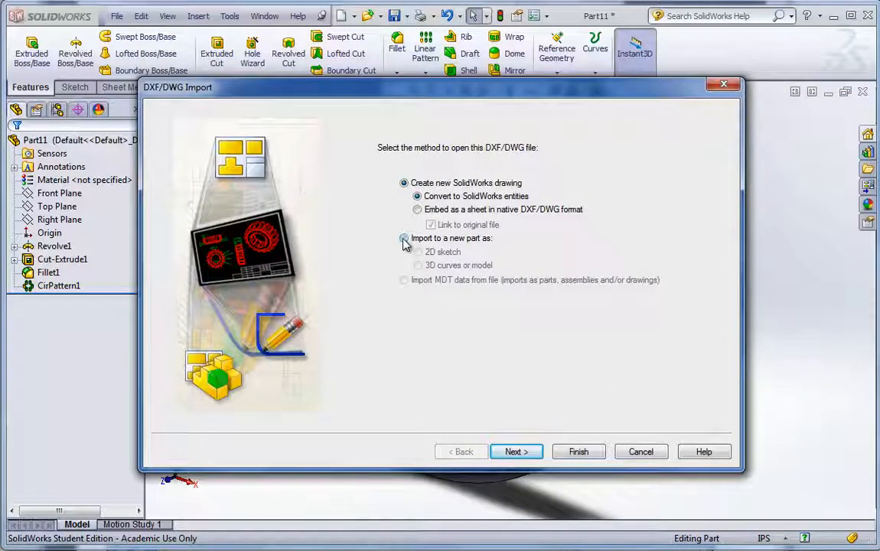
left_click(405, 238)
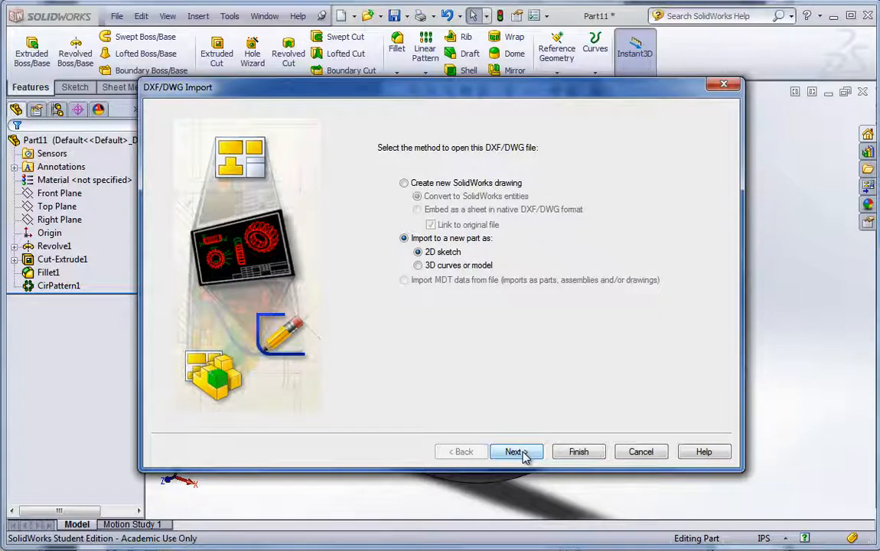
left_click(513, 452)
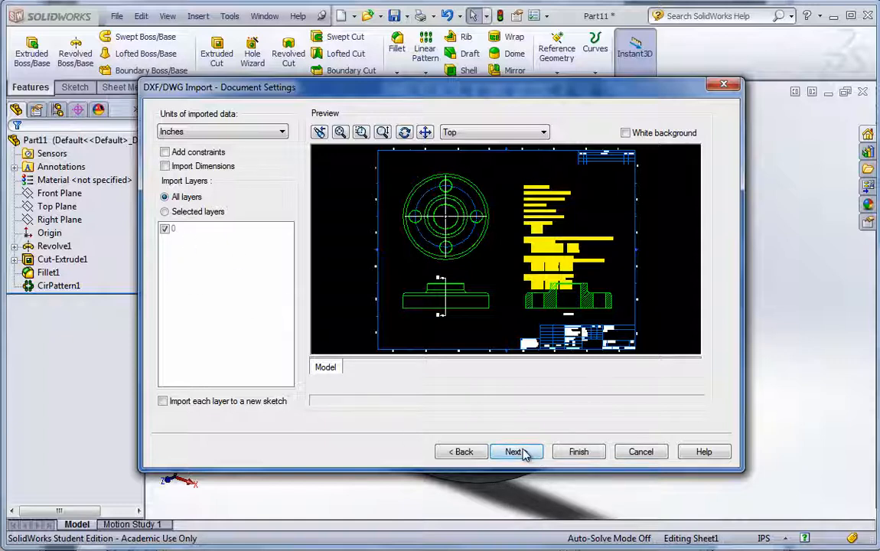
left_click(513, 451)
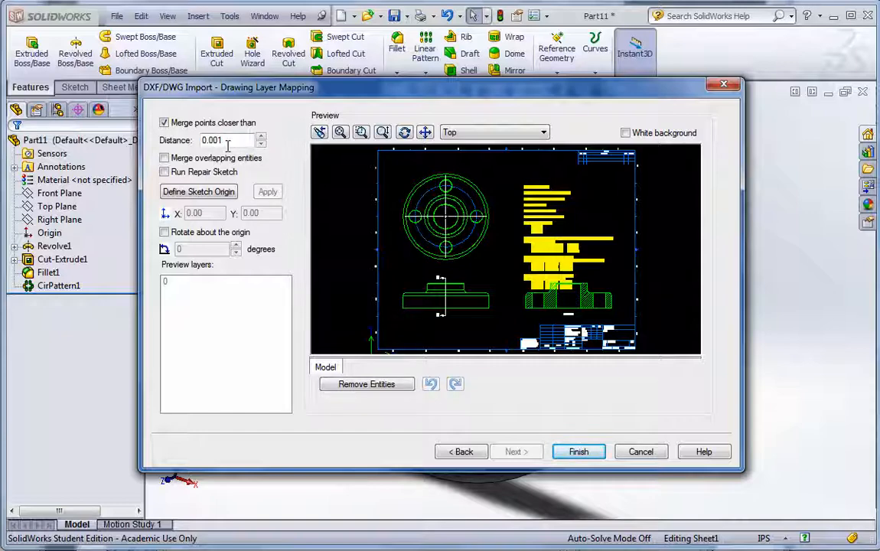
left_click(226, 140)
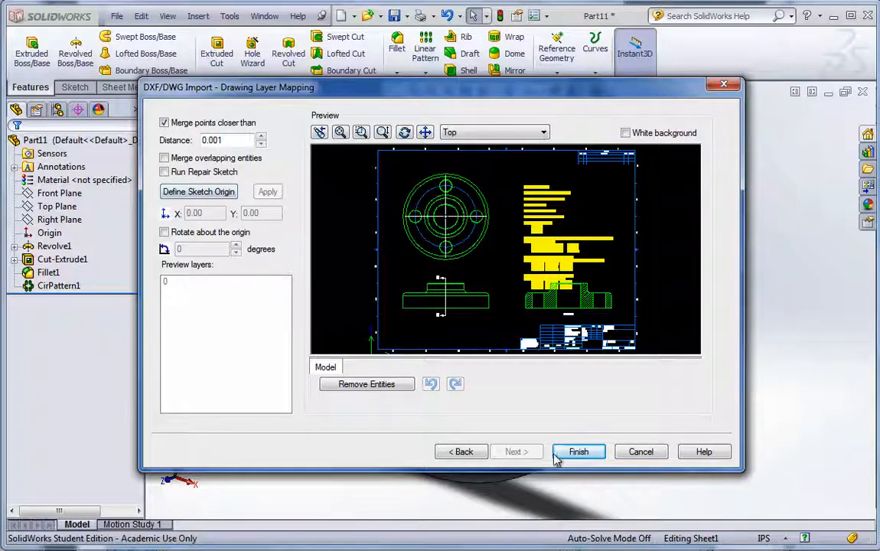
left_click(578, 451)
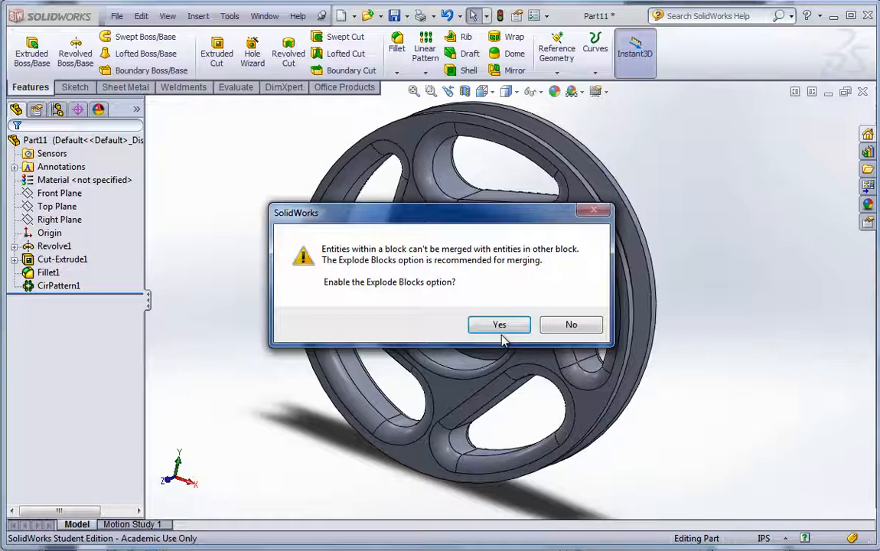
left_click(75, 87)
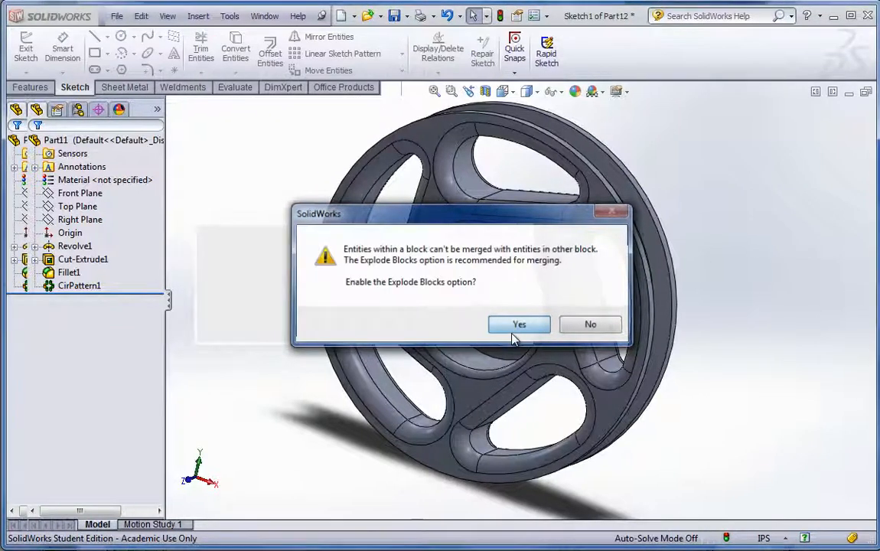
Accept Explode Blocks, exit the imported Model sketch, and measure the side view's top edge
left_click(519, 323)
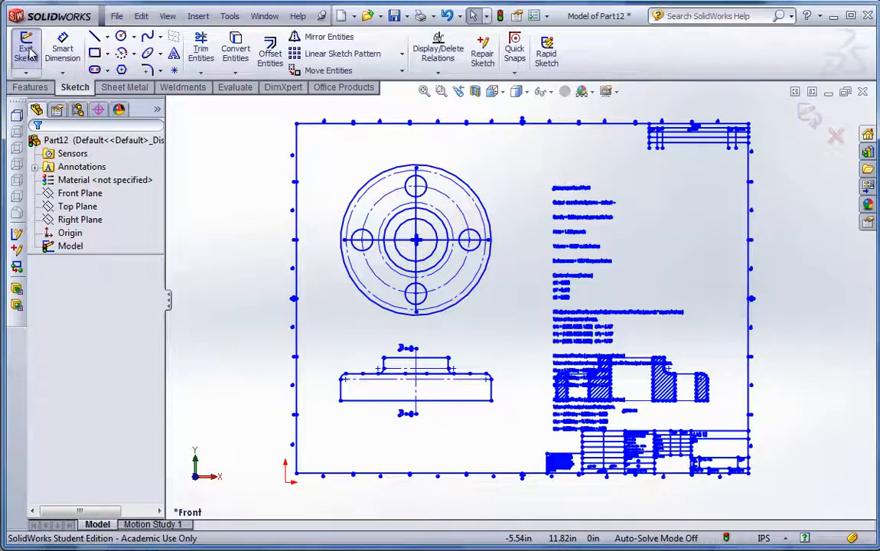
left_click(25, 49)
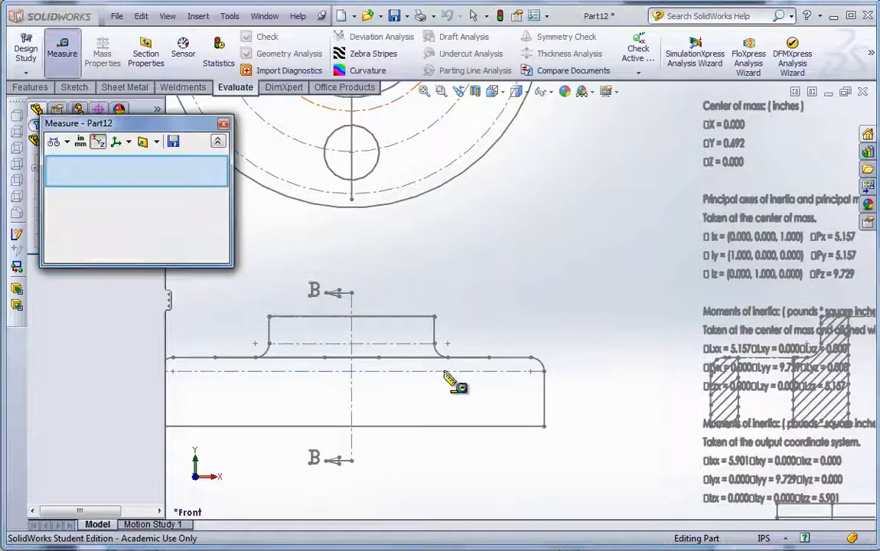
left_click(475, 358)
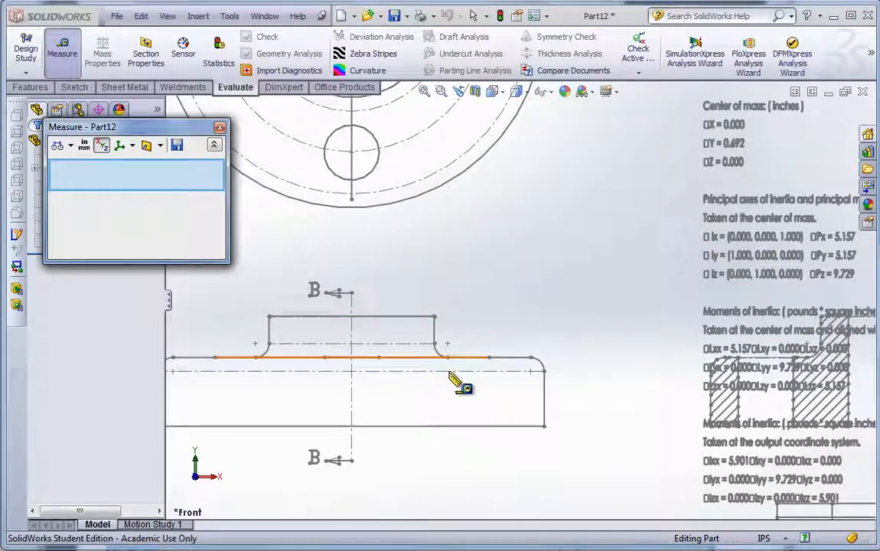
left_click(535, 372)
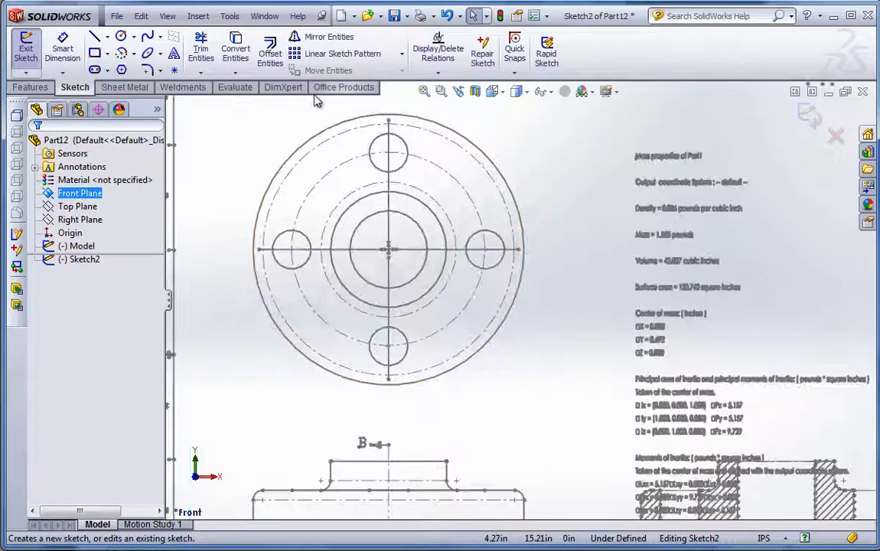
Convert the flange outer circle and hole circles and extrude them 1.25 in as Boss-Extrude1
left_click(388, 123)
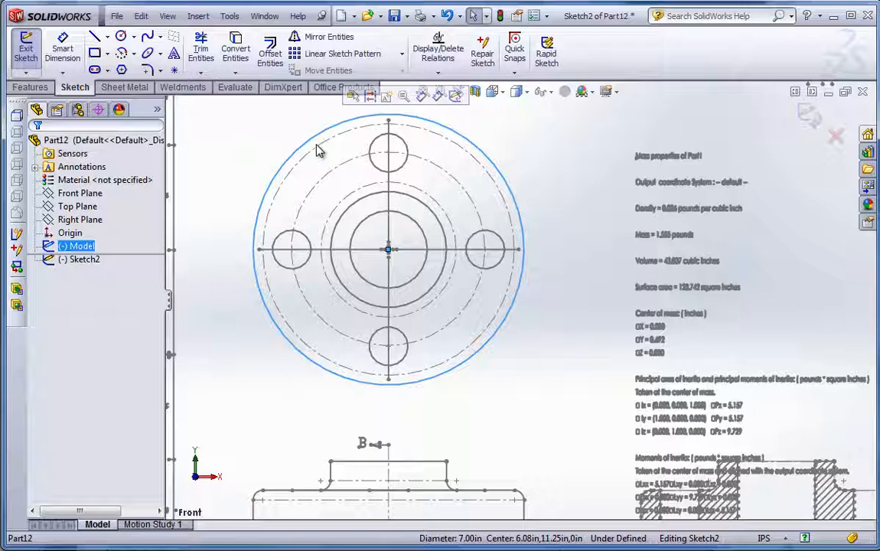
left_click(293, 248)
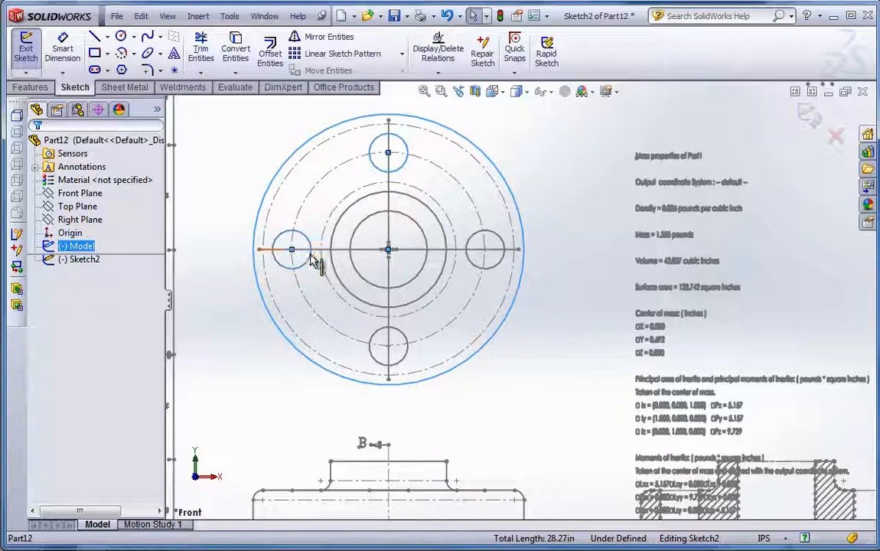
left_click(486, 250)
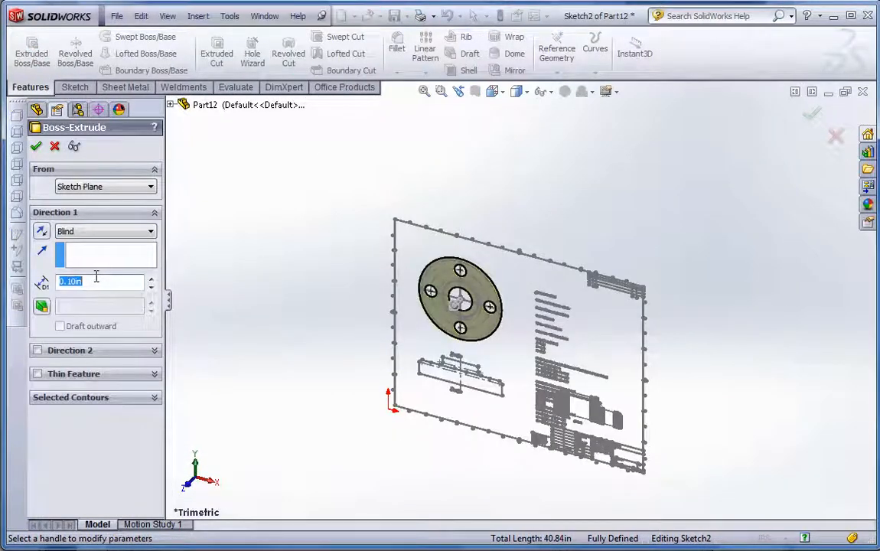
type("1.25")
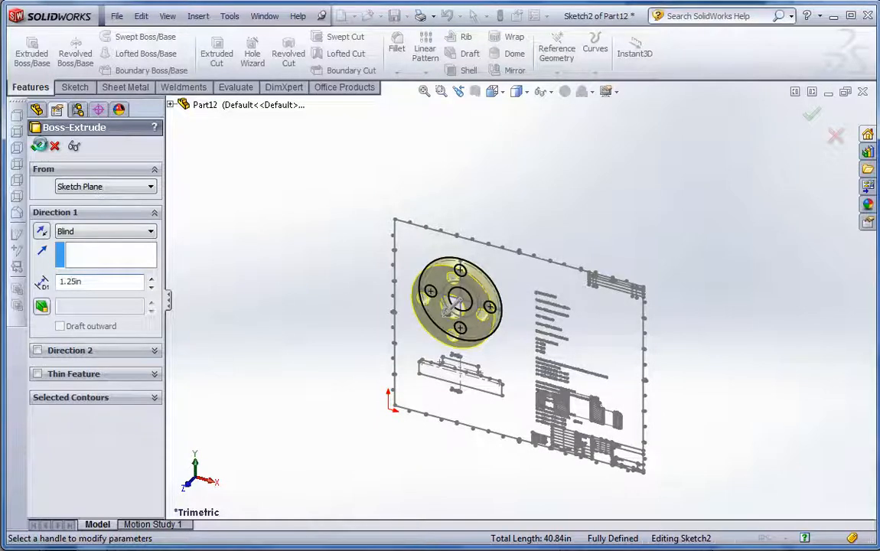
left_click(810, 113)
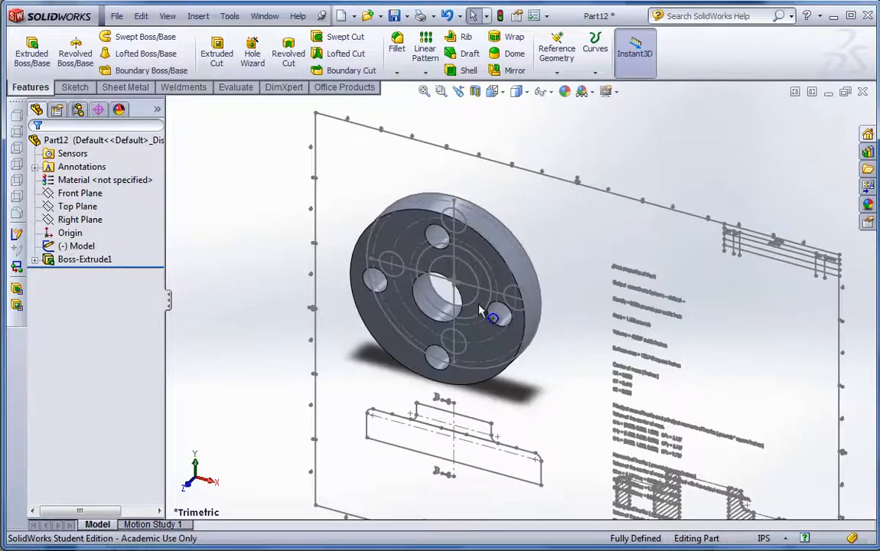
left_click(85, 259)
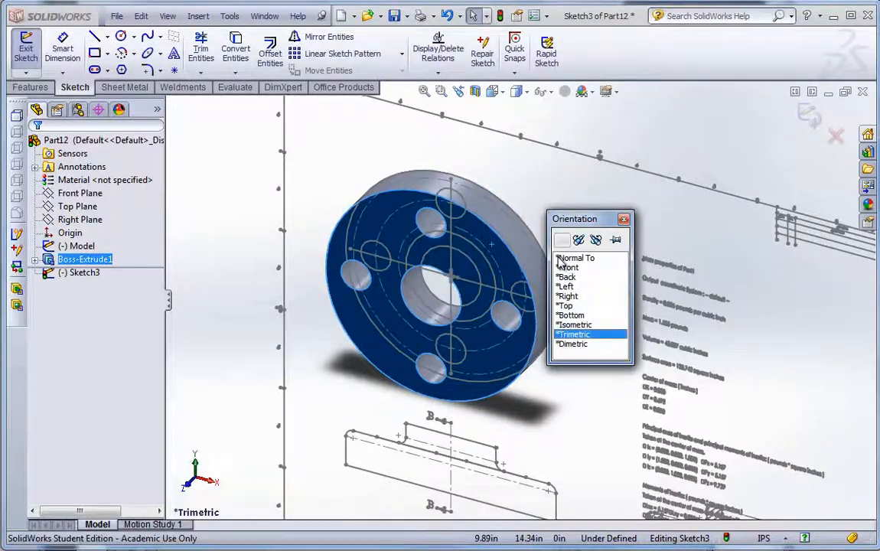
On the flange's front face, convert the 3 in circle around the centre hole into a new sketch
left_click(576, 258)
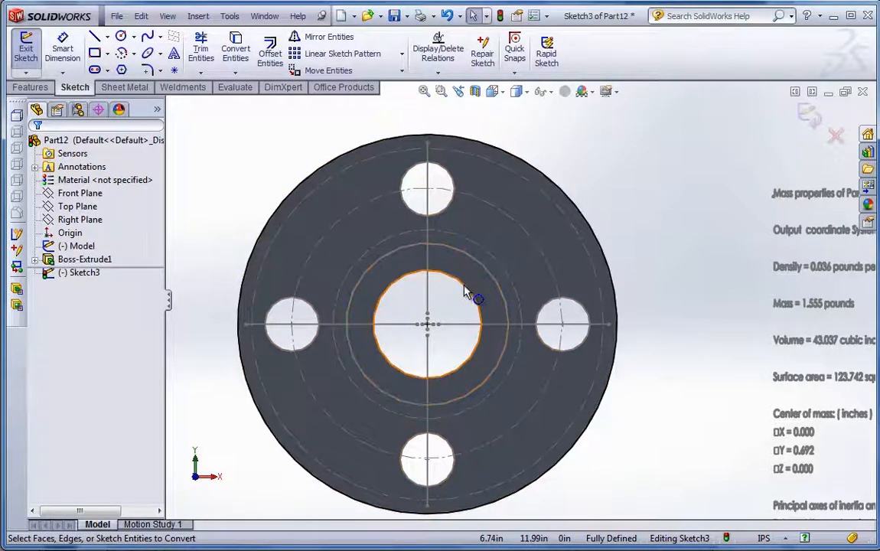
left_click(474, 264)
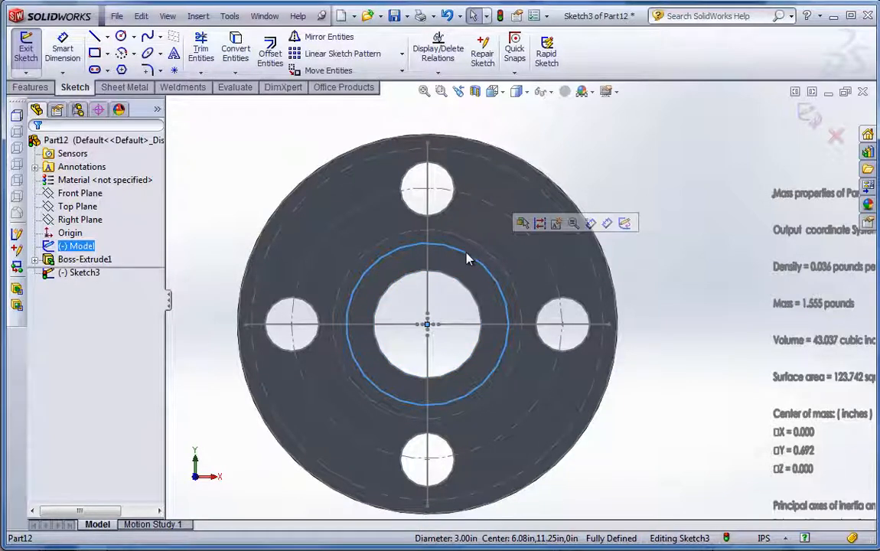
left_click(471, 297)
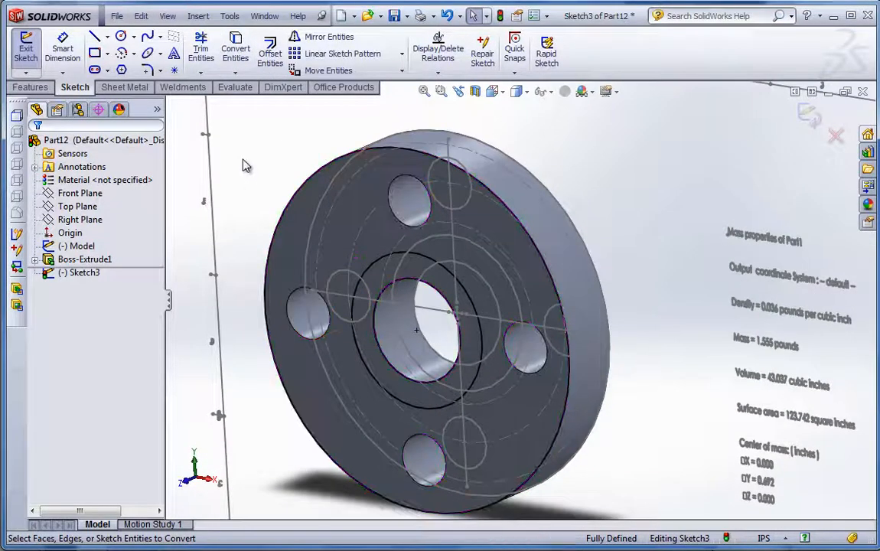
Extrude the converted sketch 0.75 in as Boss-Extrude2, a raised hub ring
left_click(29, 86)
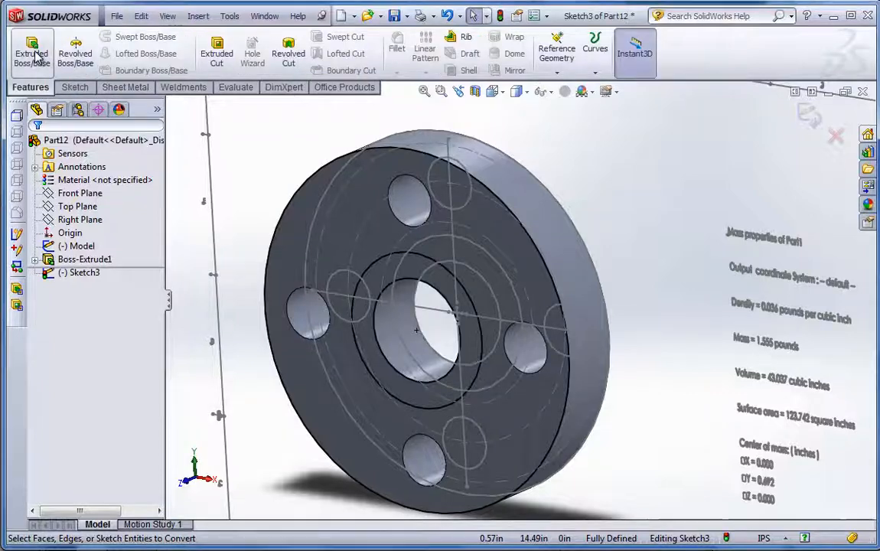
left_click(31, 50)
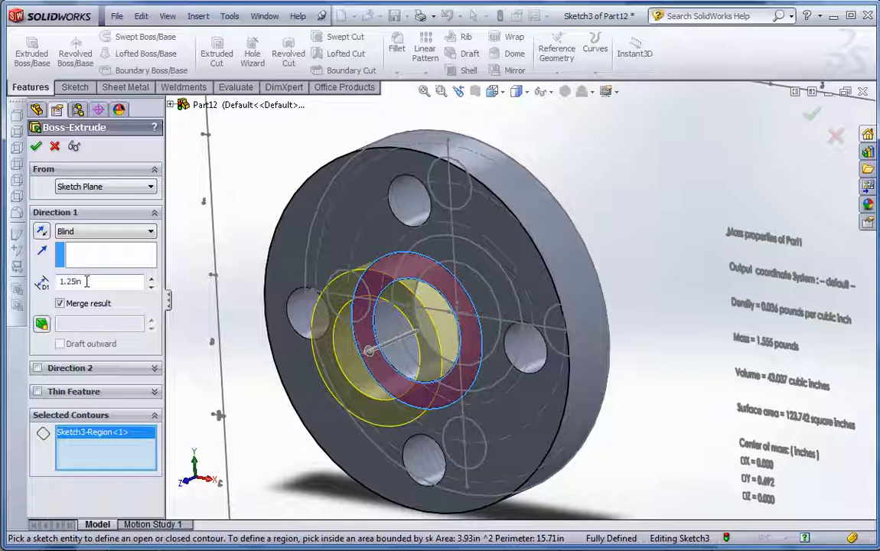
left_click(99, 282)
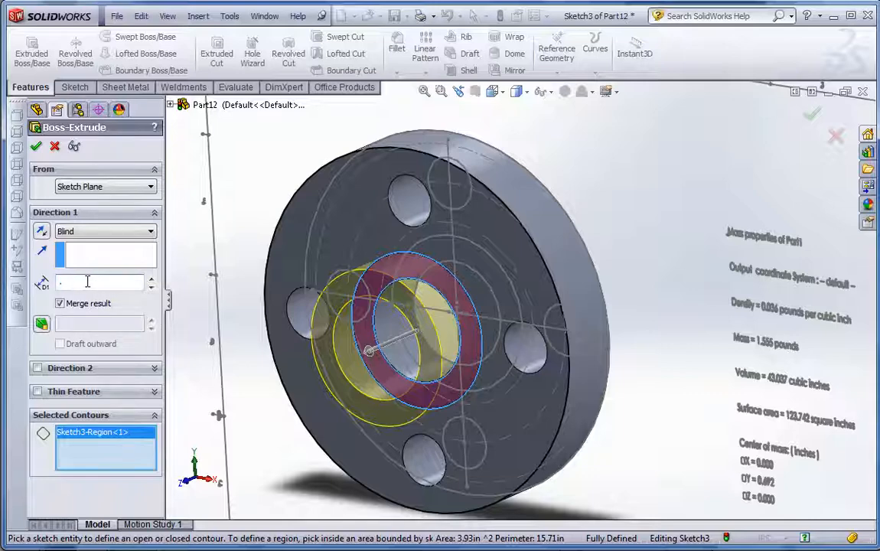
type("0.75in")
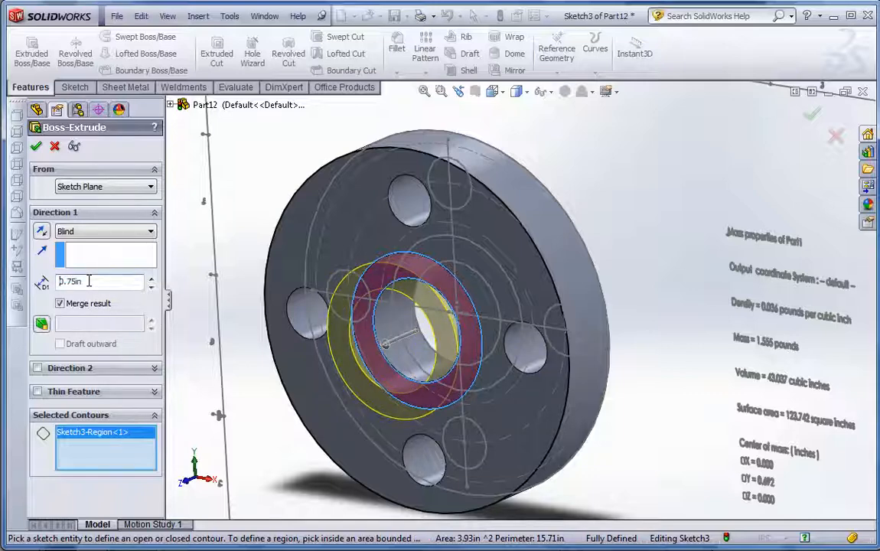
left_click(36, 147)
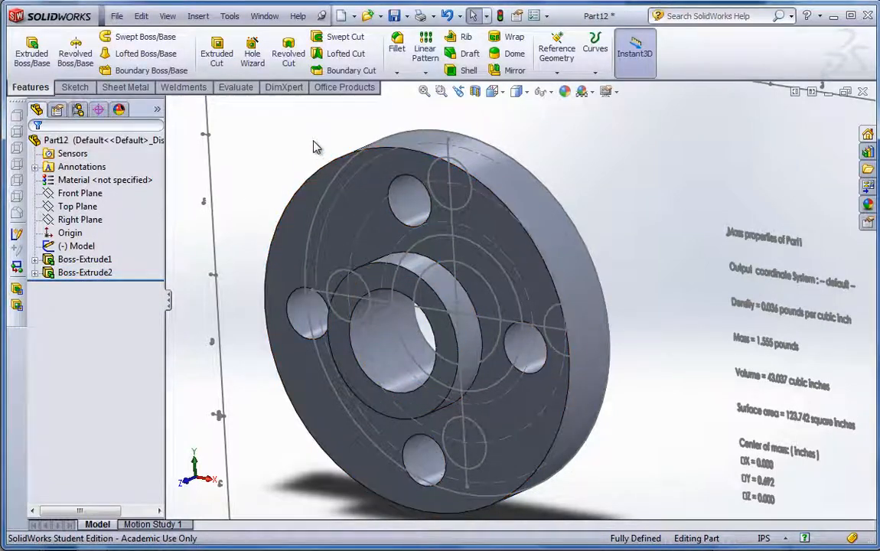
Add Fillet1, a 0.25 in rounding on the hub ring's base edge at the flange
left_click(397, 47)
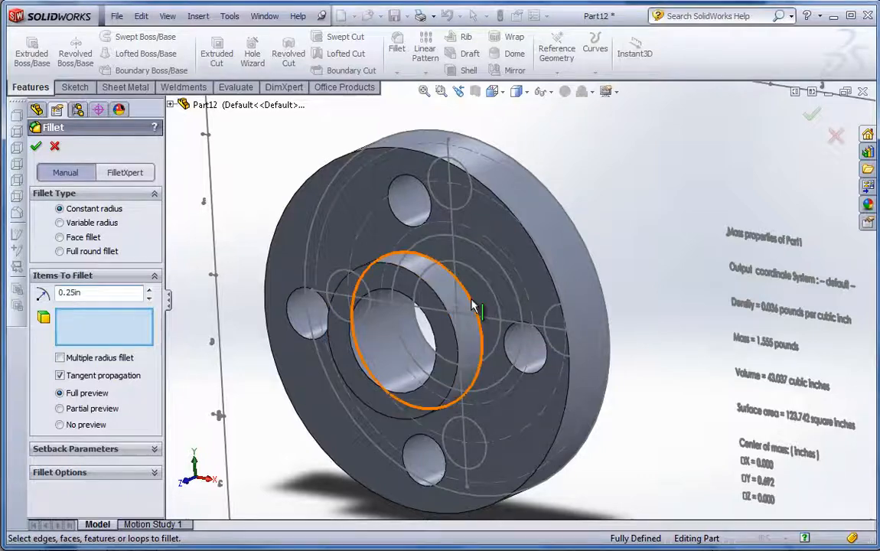
left_click(471, 298)
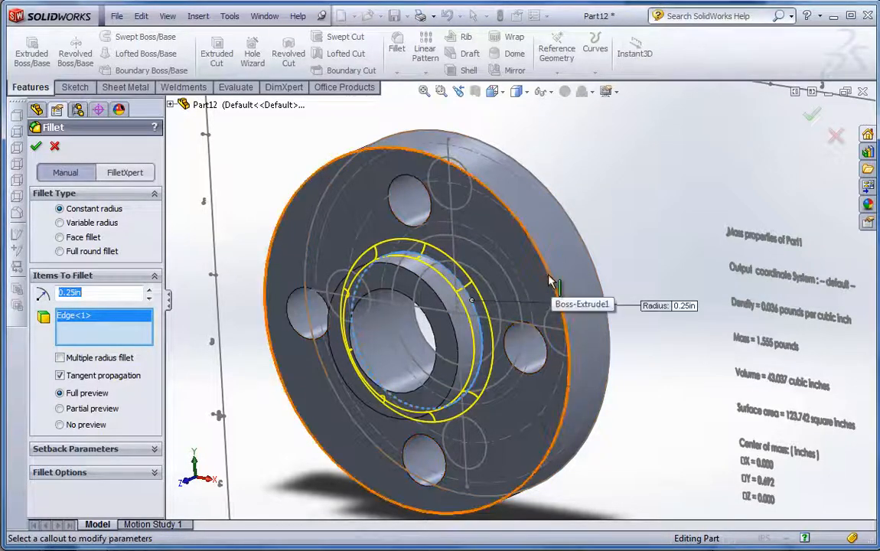
left_click(36, 146)
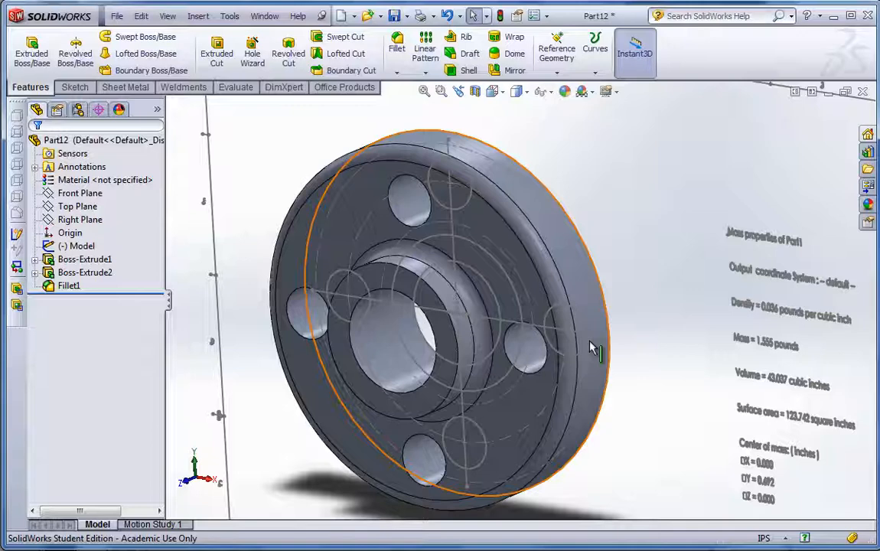